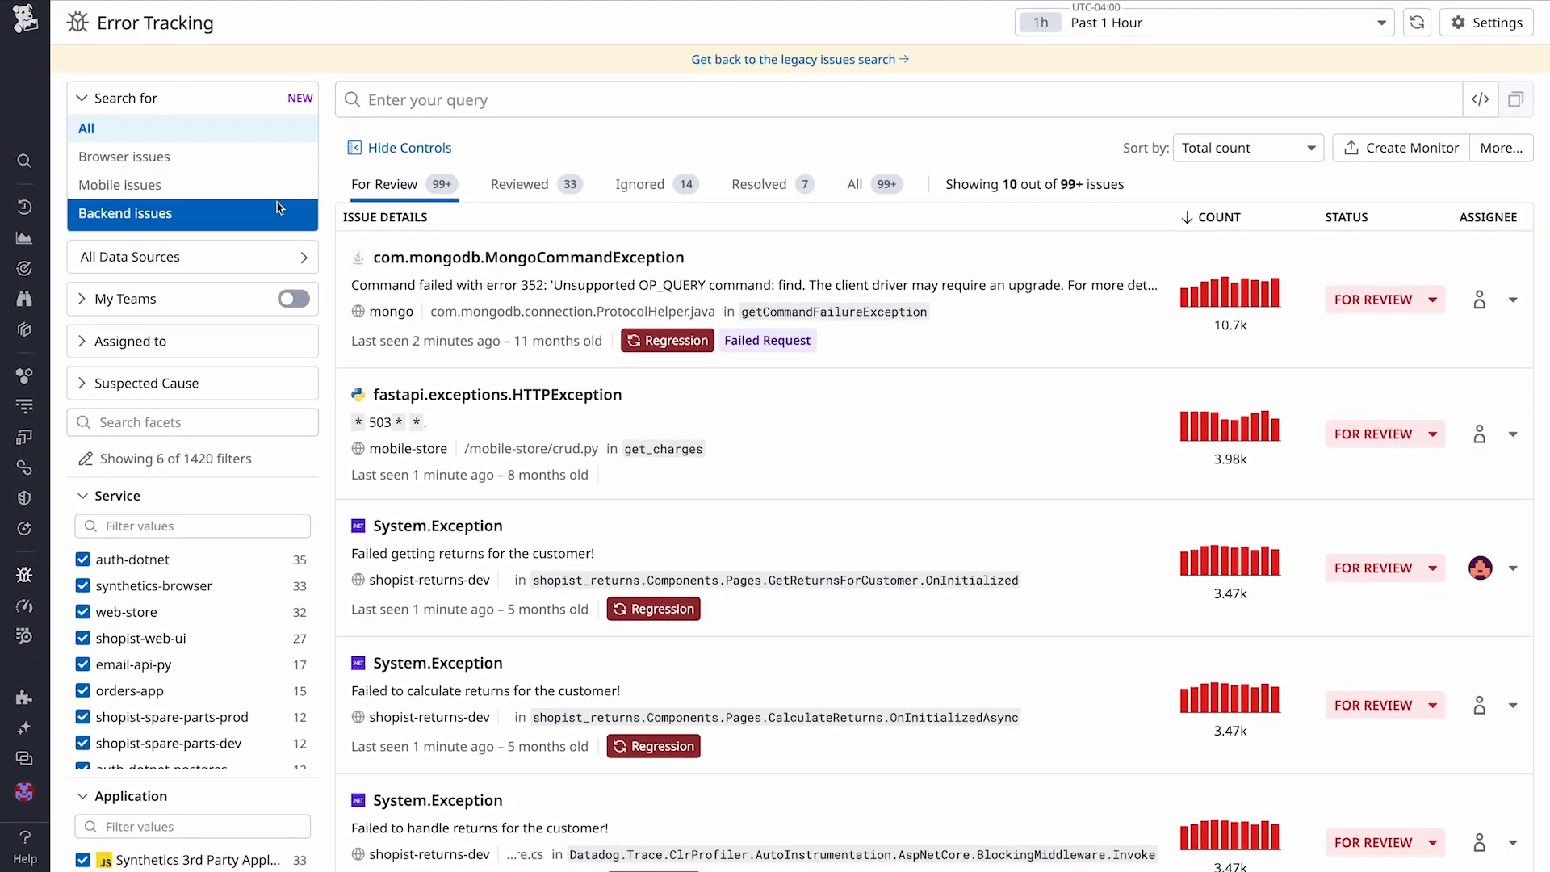
Filter all Error Tracking issues with service:web-store and open the UnhandledInternalServiceError issue
{"action": "left_click", "coordinate": [87, 127]}
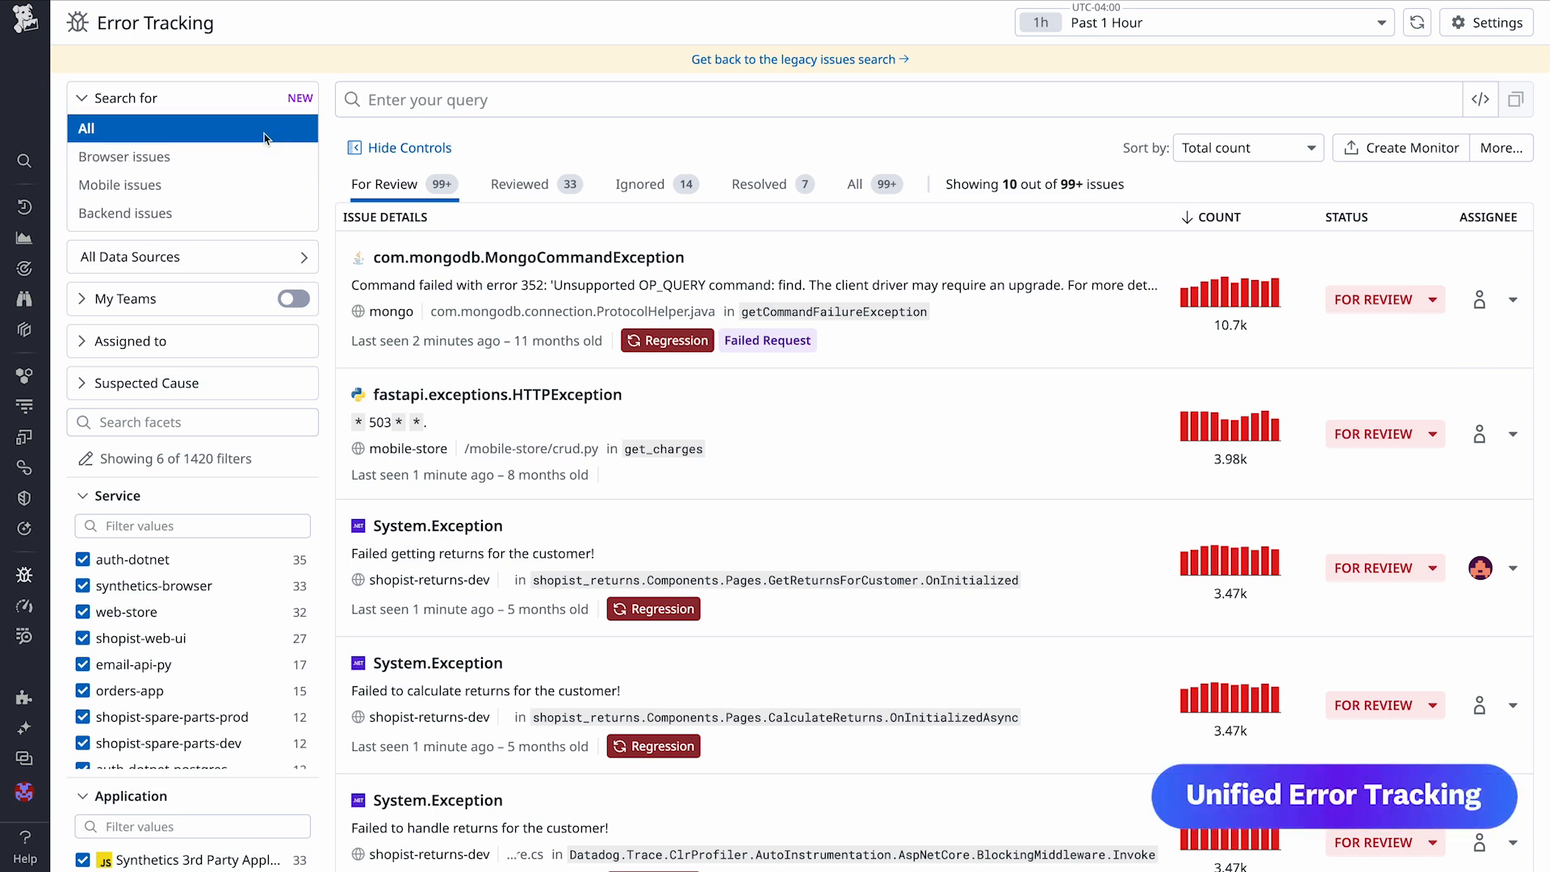
{"action": "left_click", "coordinate": [123, 97]}
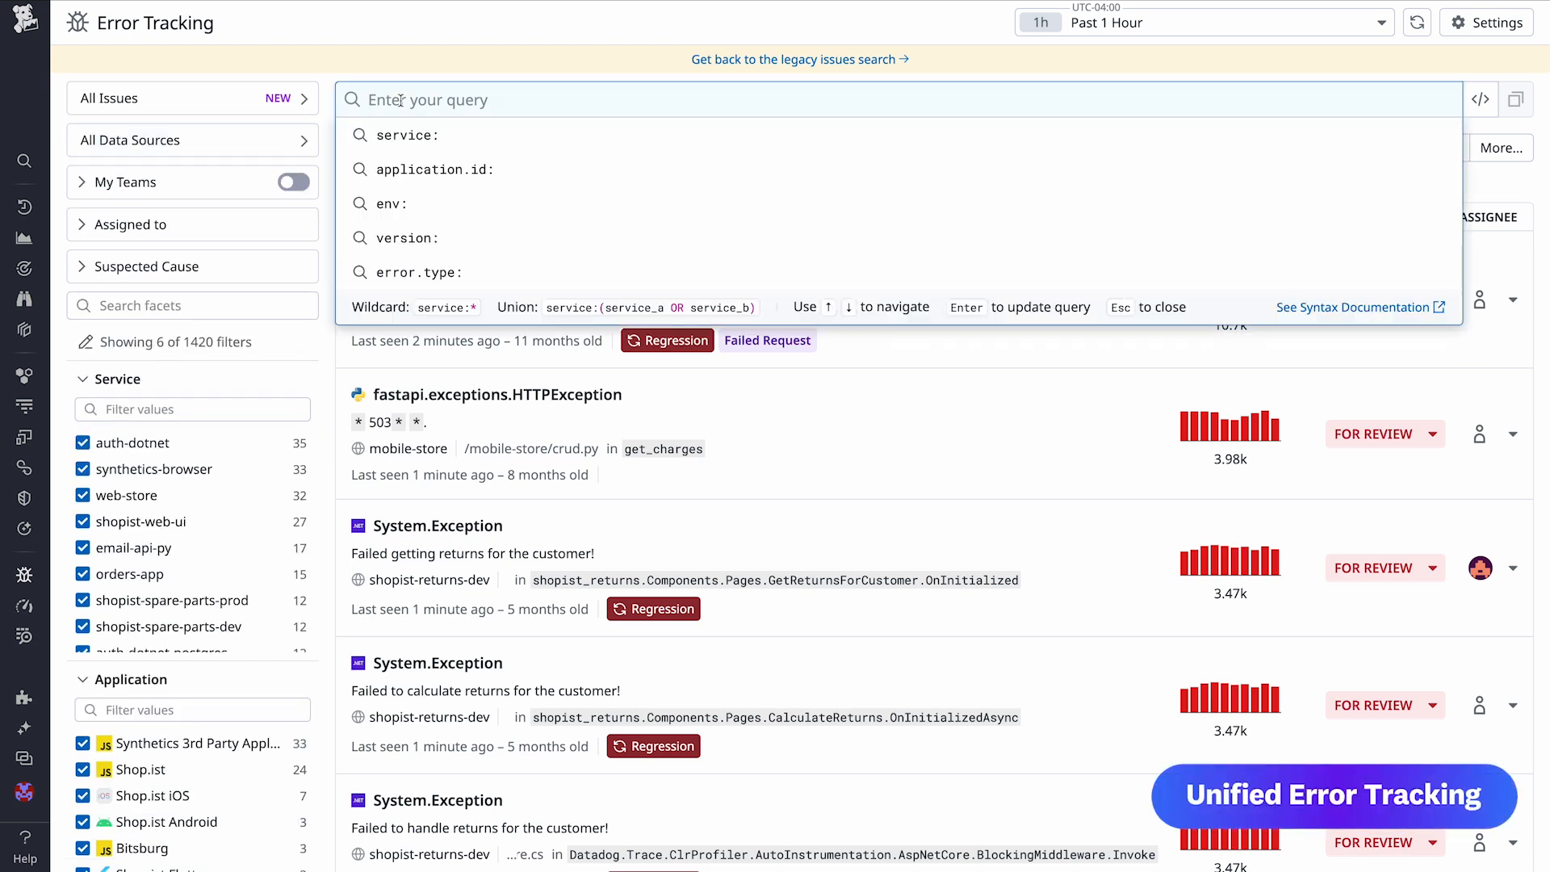
{"action": "type", "text": "service:w"}
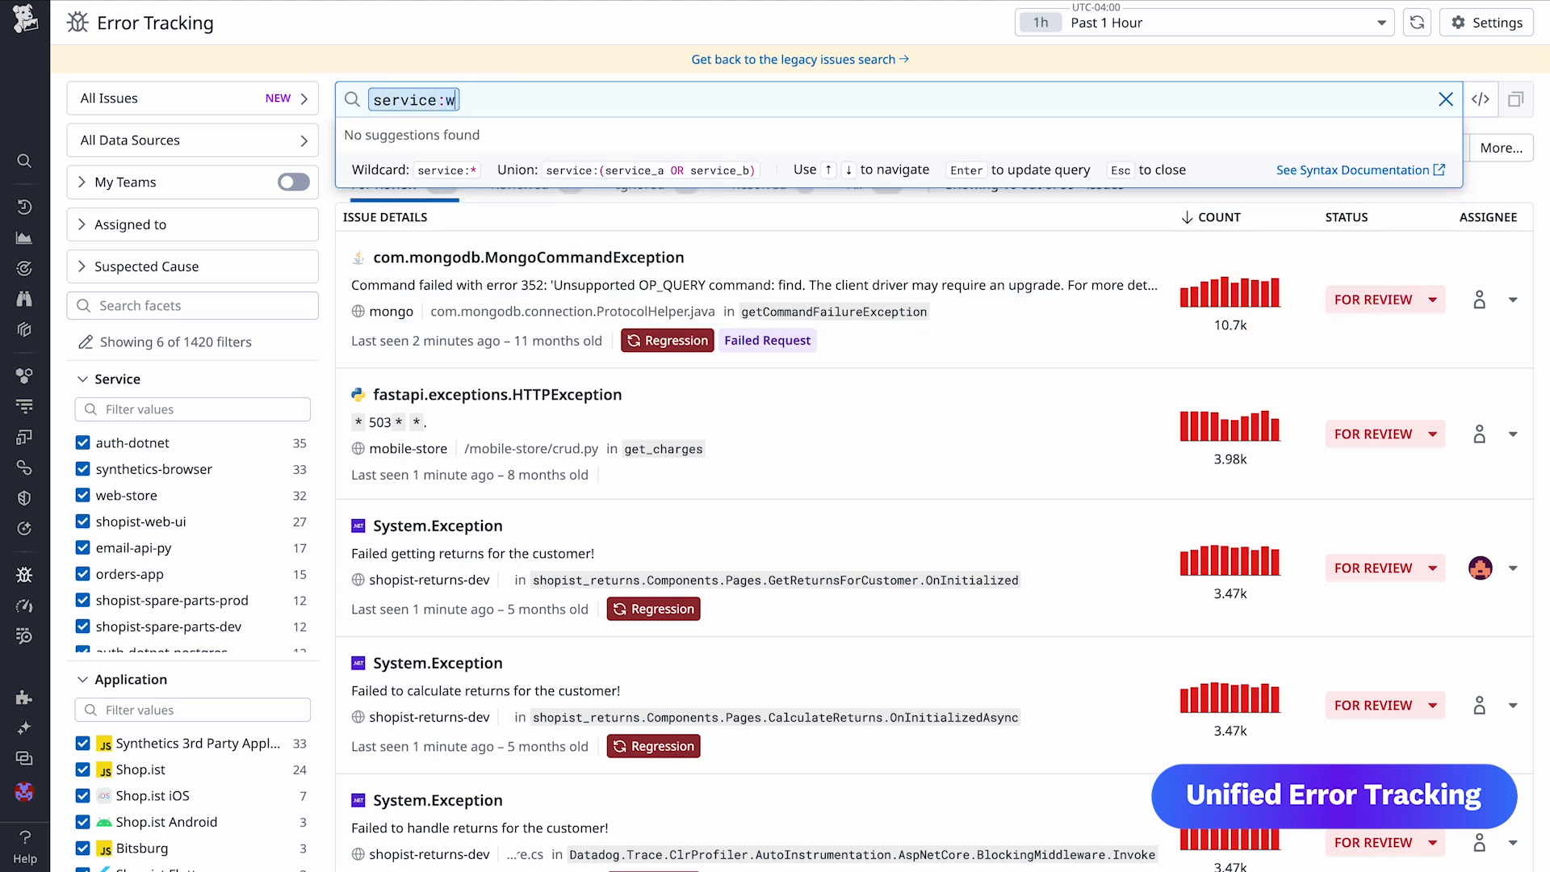
{"action": "type", "text": "eb-store"}
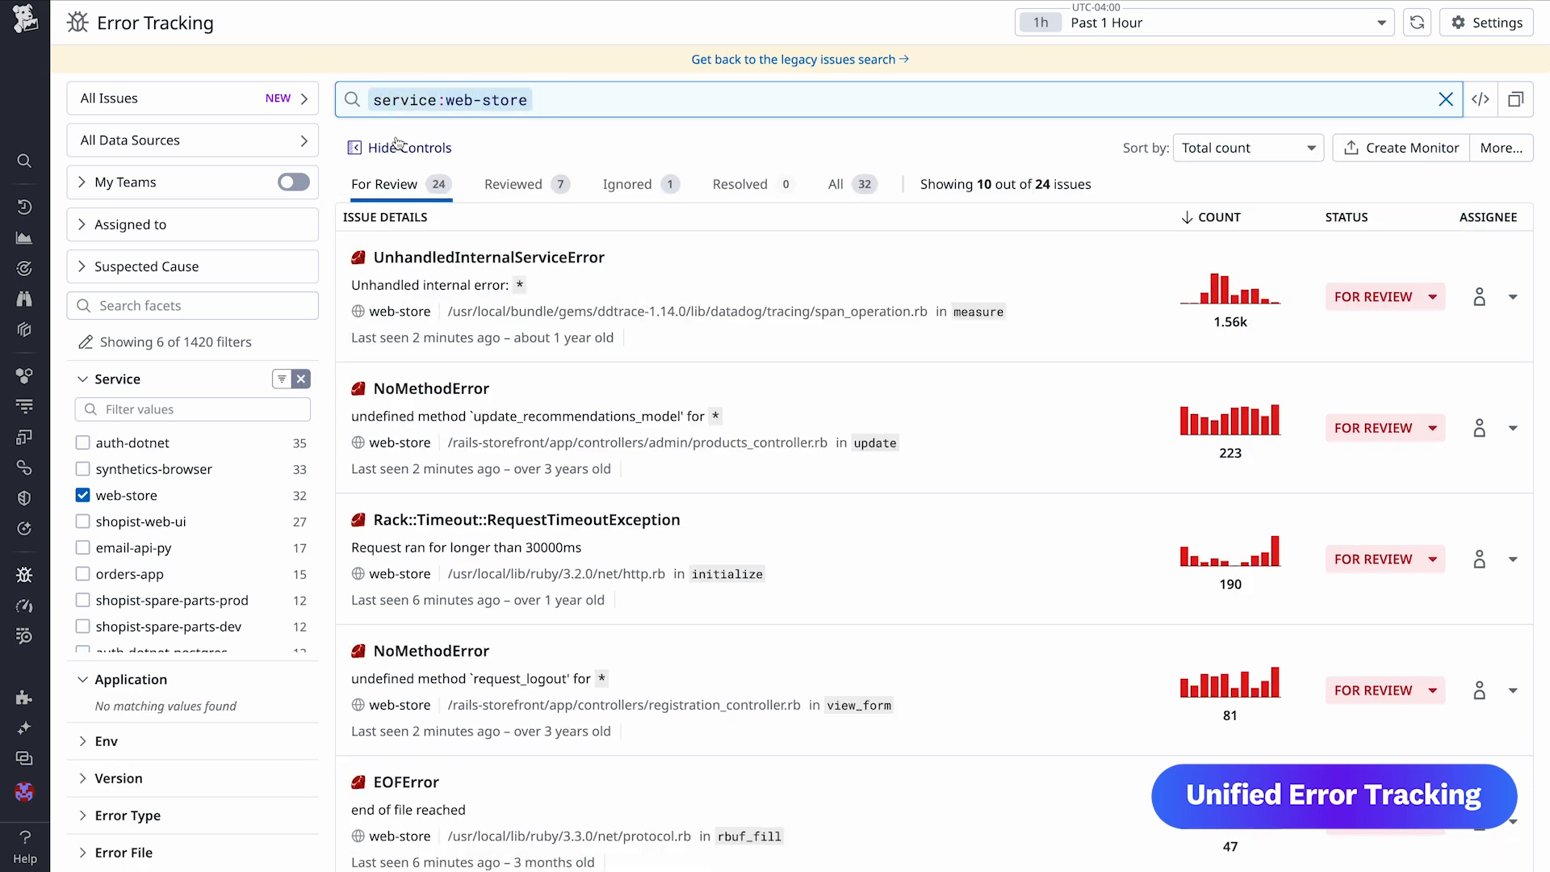
{"action": "mouse_move", "coordinate": [613, 303]}
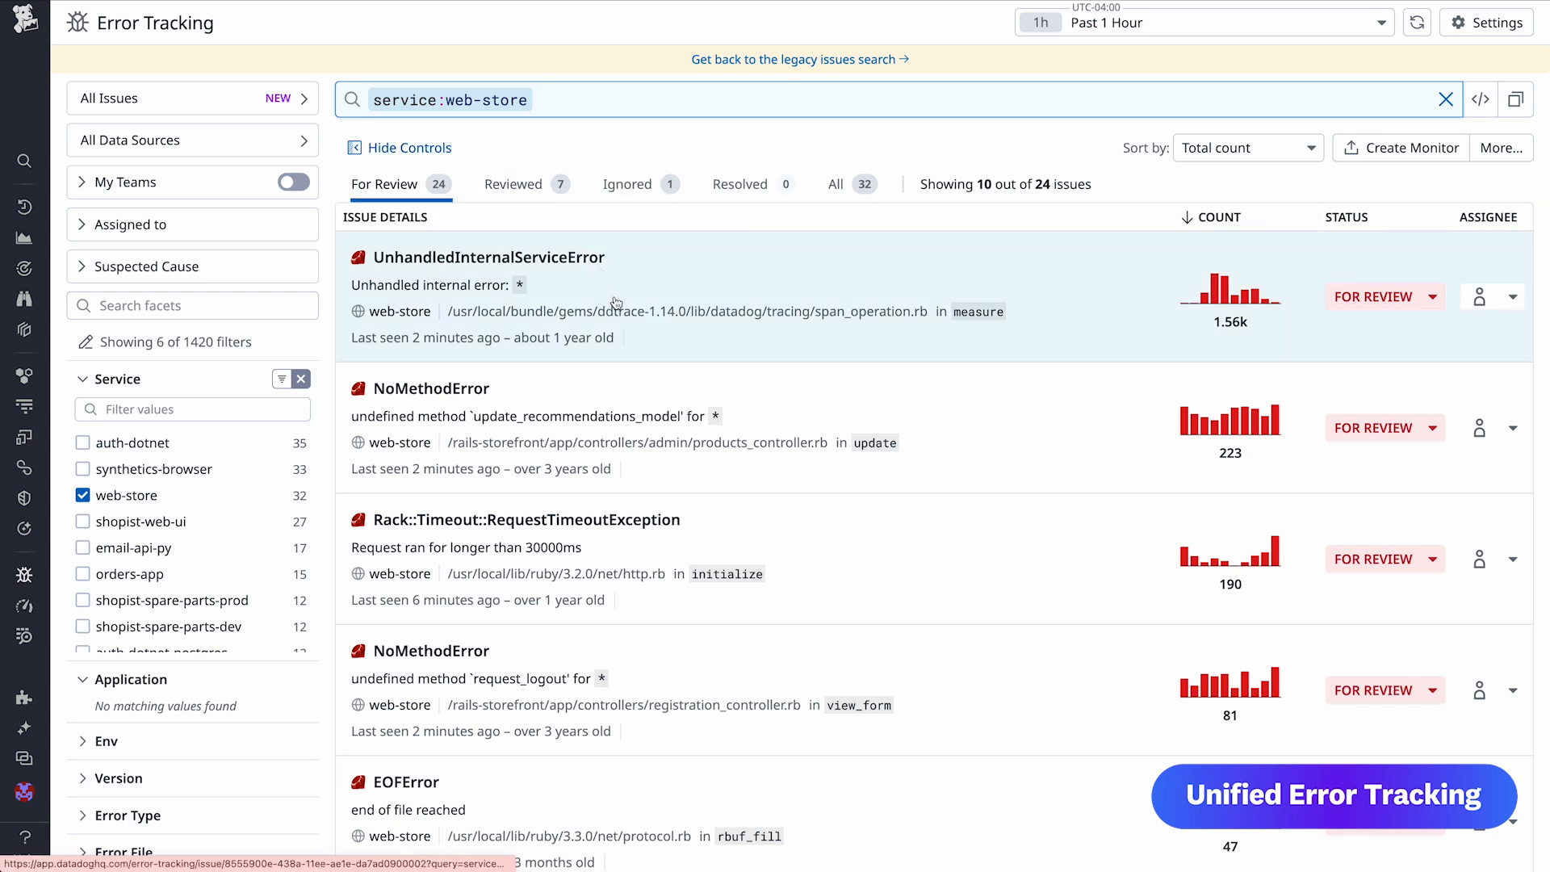
{"action": "left_click", "coordinate": [485, 257]}
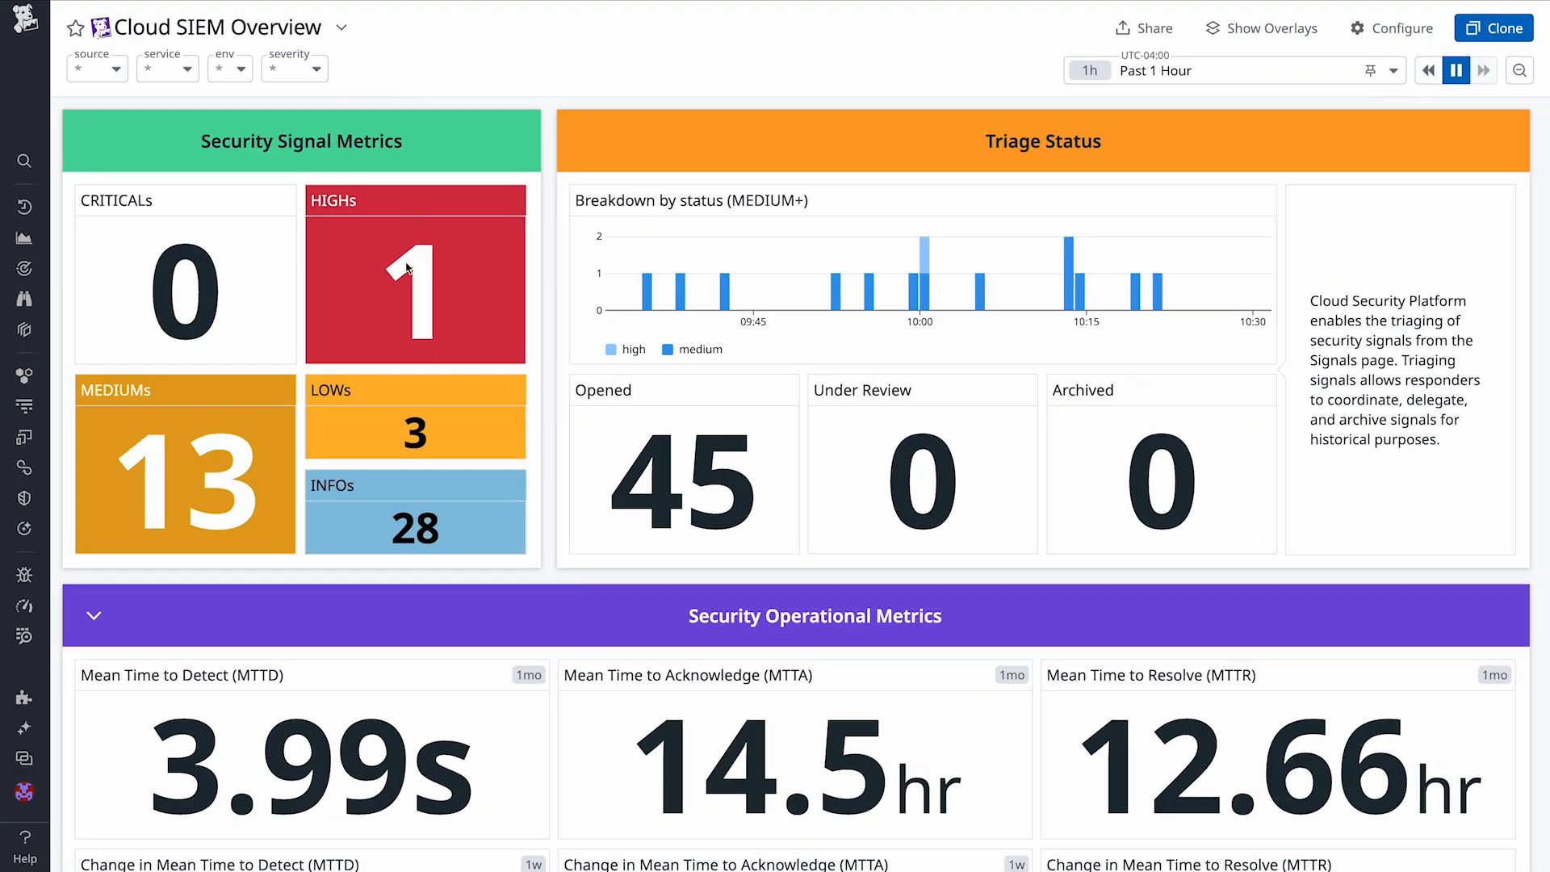
Scroll the Cloud SIEM Overview down to the Security Operational Metrics section
{"action": "scroll", "scroll_direction": "down", "scroll_amount": 3}
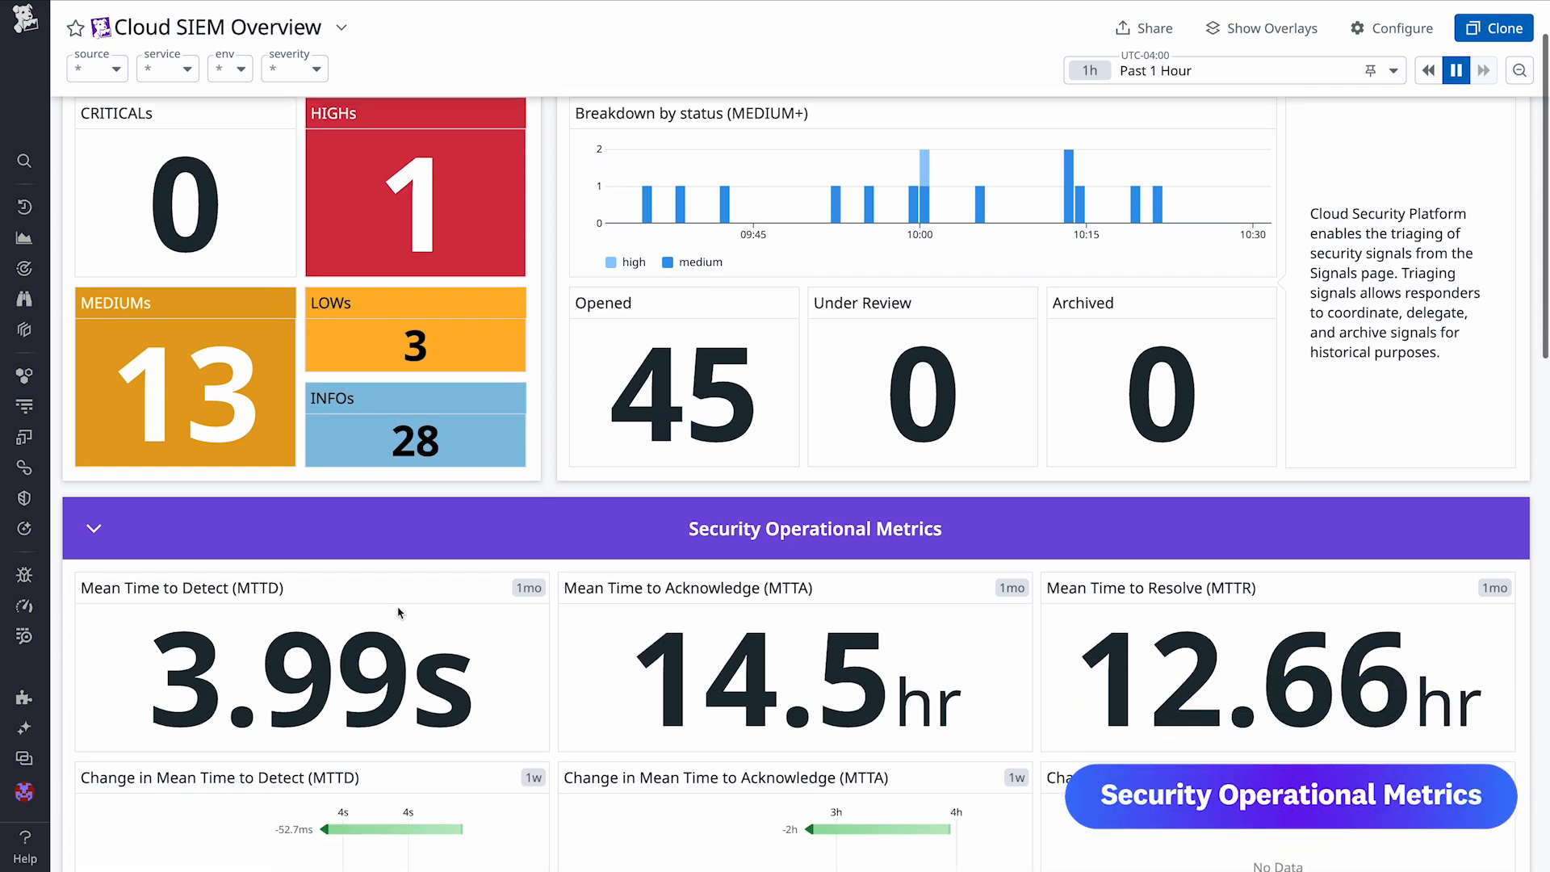
{"action": "scroll", "scroll_direction": "down", "scroll_amount": 3}
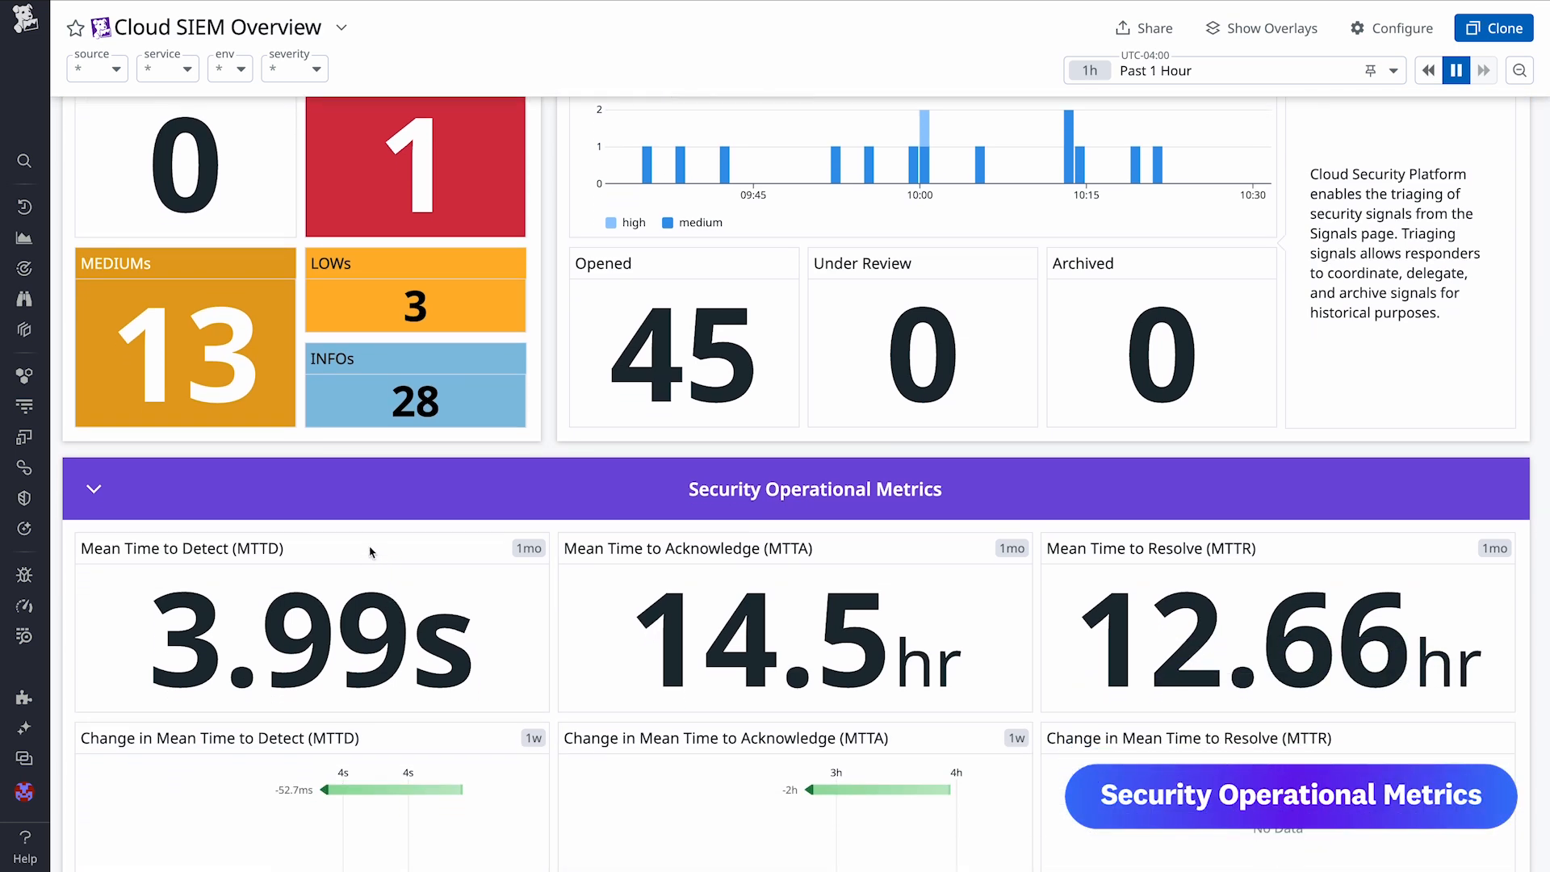
{"action": "mouse_move", "coordinate": [490, 555]}
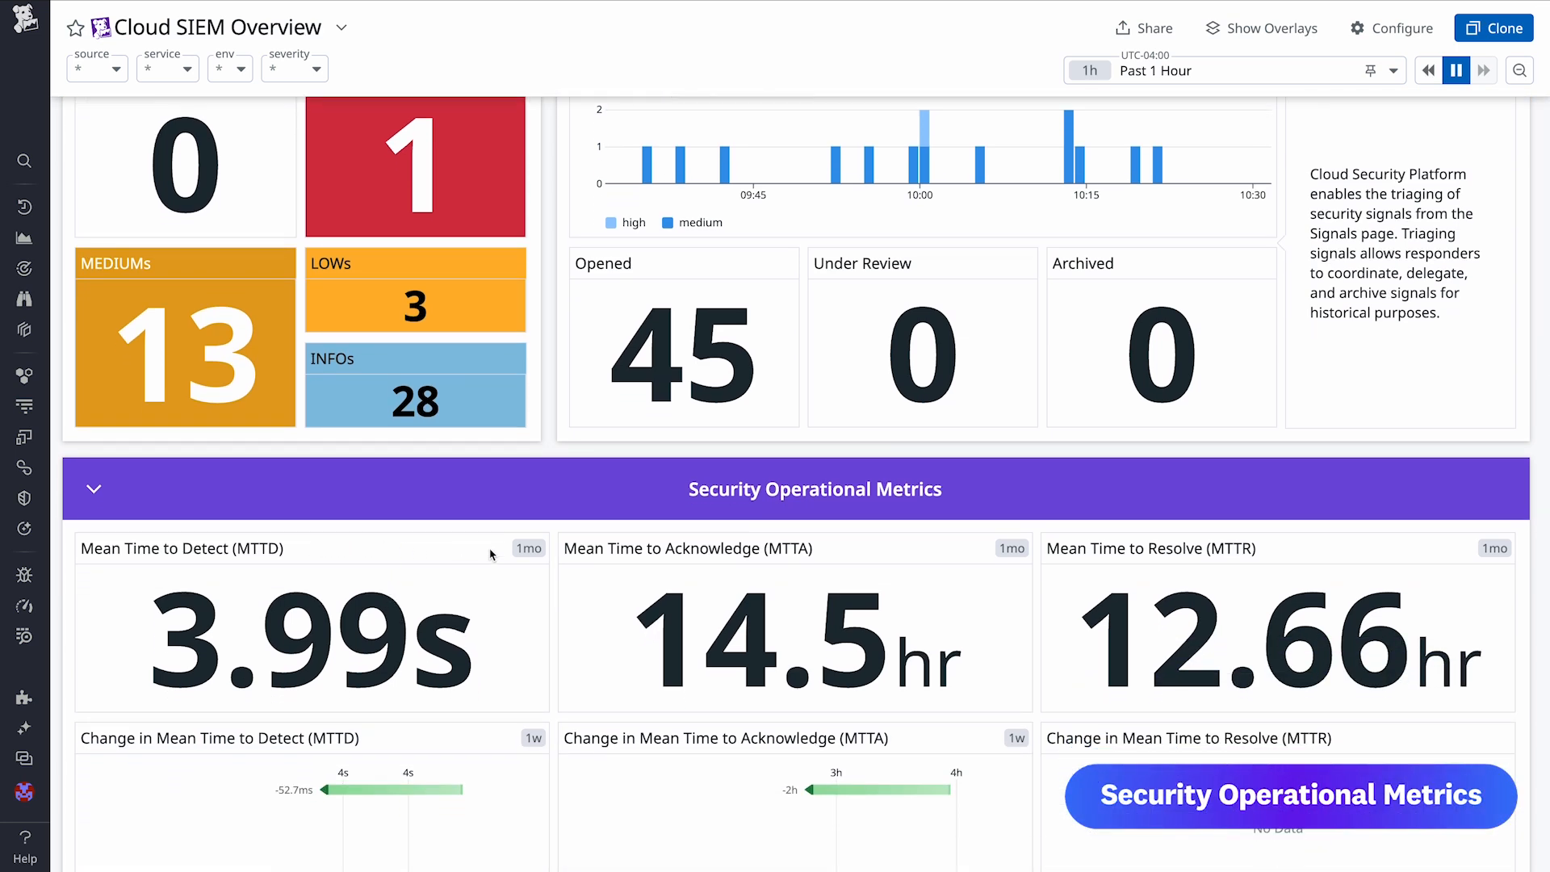
{"action": "mouse_move", "coordinate": [1342, 560]}
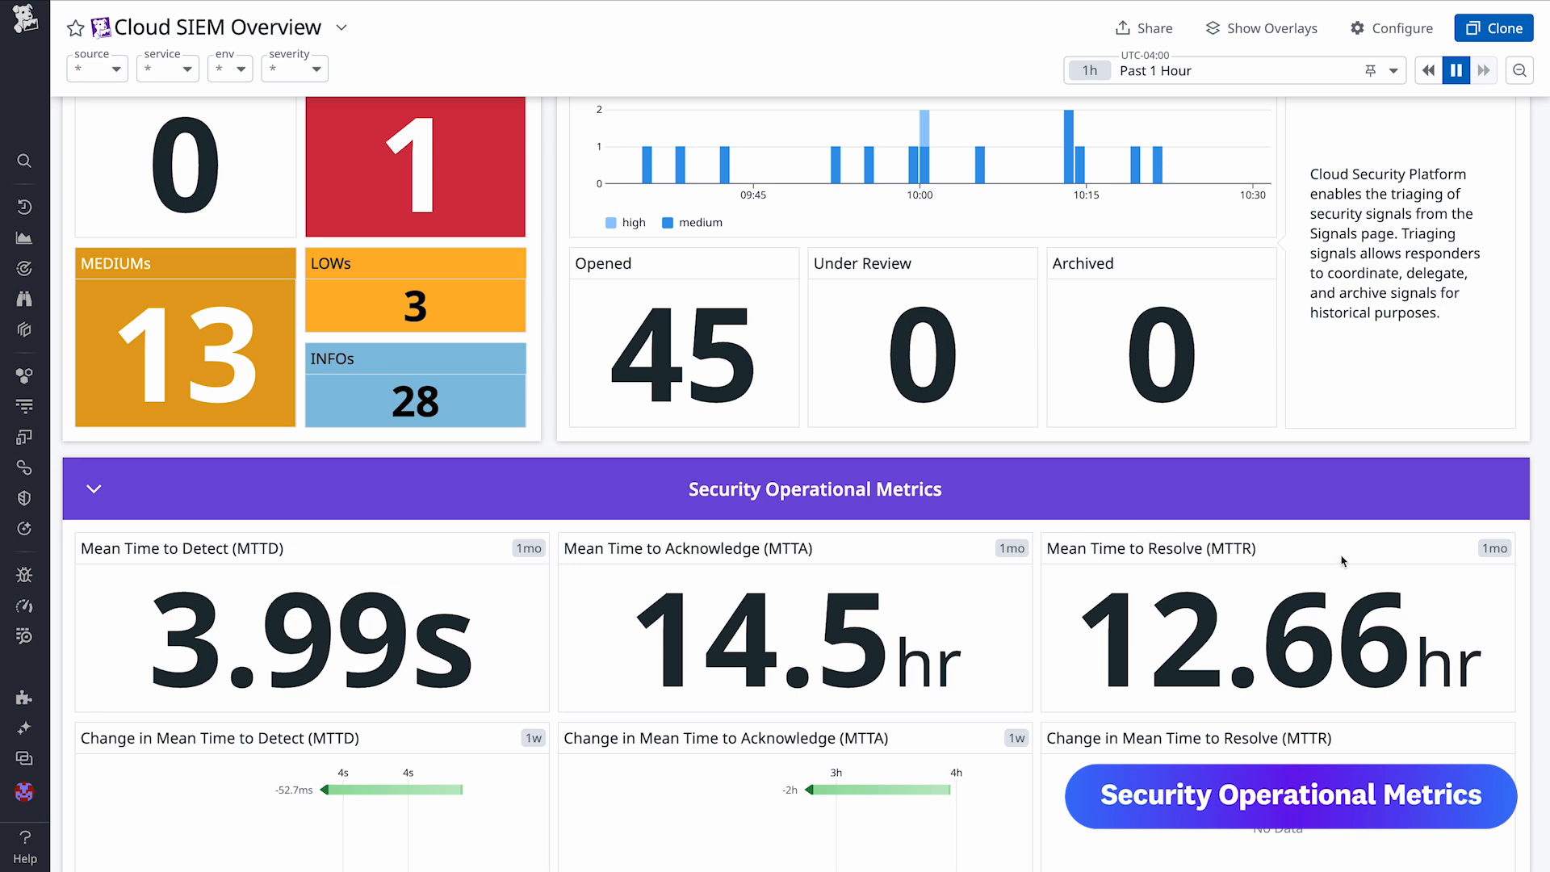
{"action": "mouse_move", "coordinate": [1461, 549]}
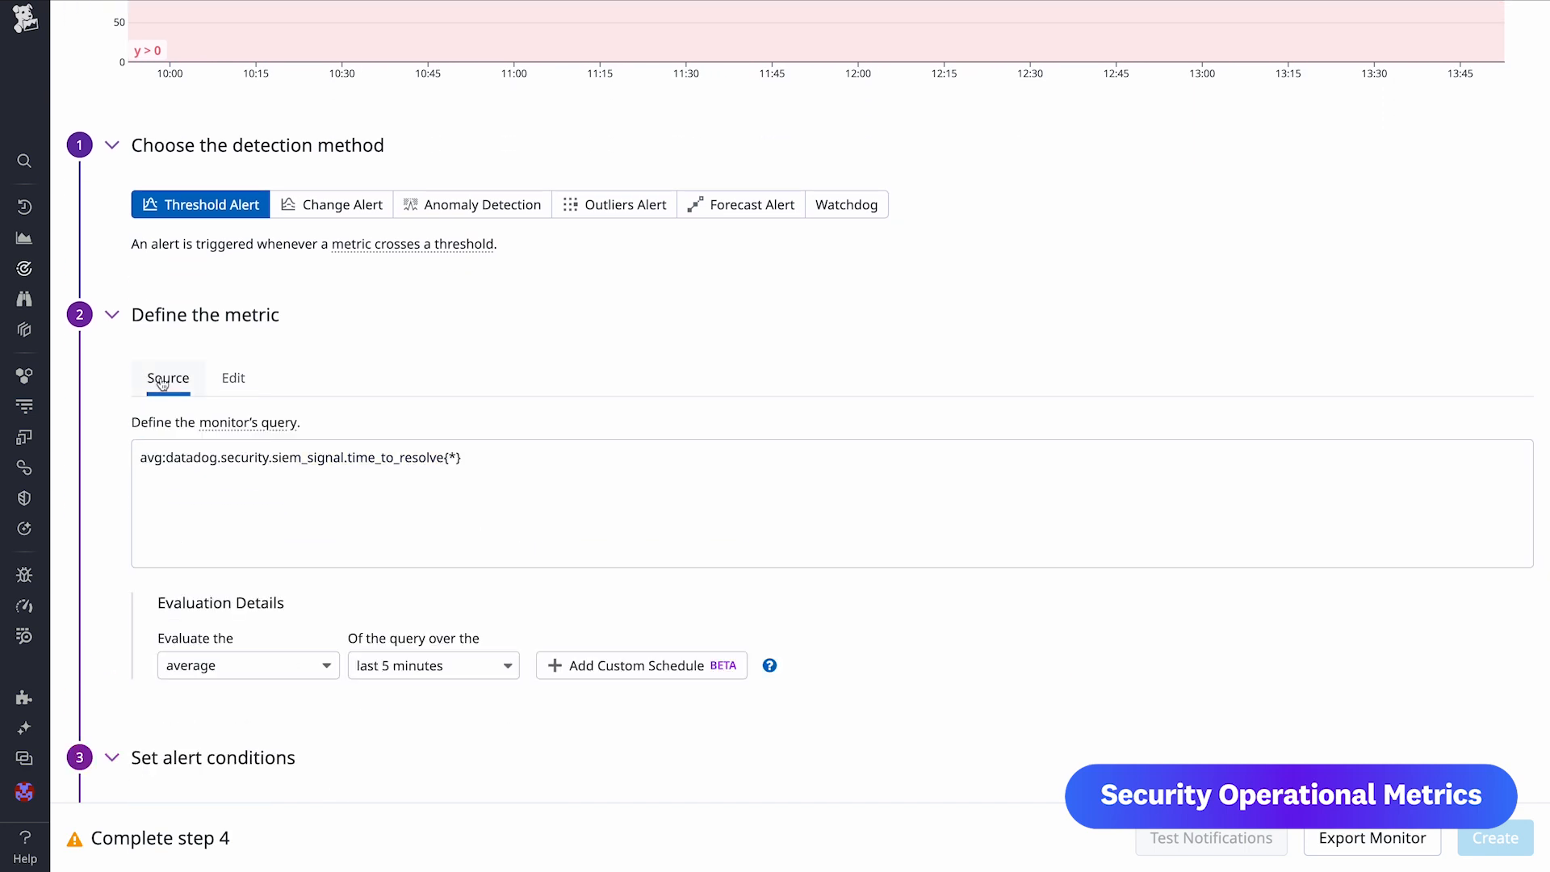
Scroll through the siem_signal.time_to_resolve monitor form to review its alert conditions
{"action": "scroll", "scroll_direction": "down", "scroll_amount": 3}
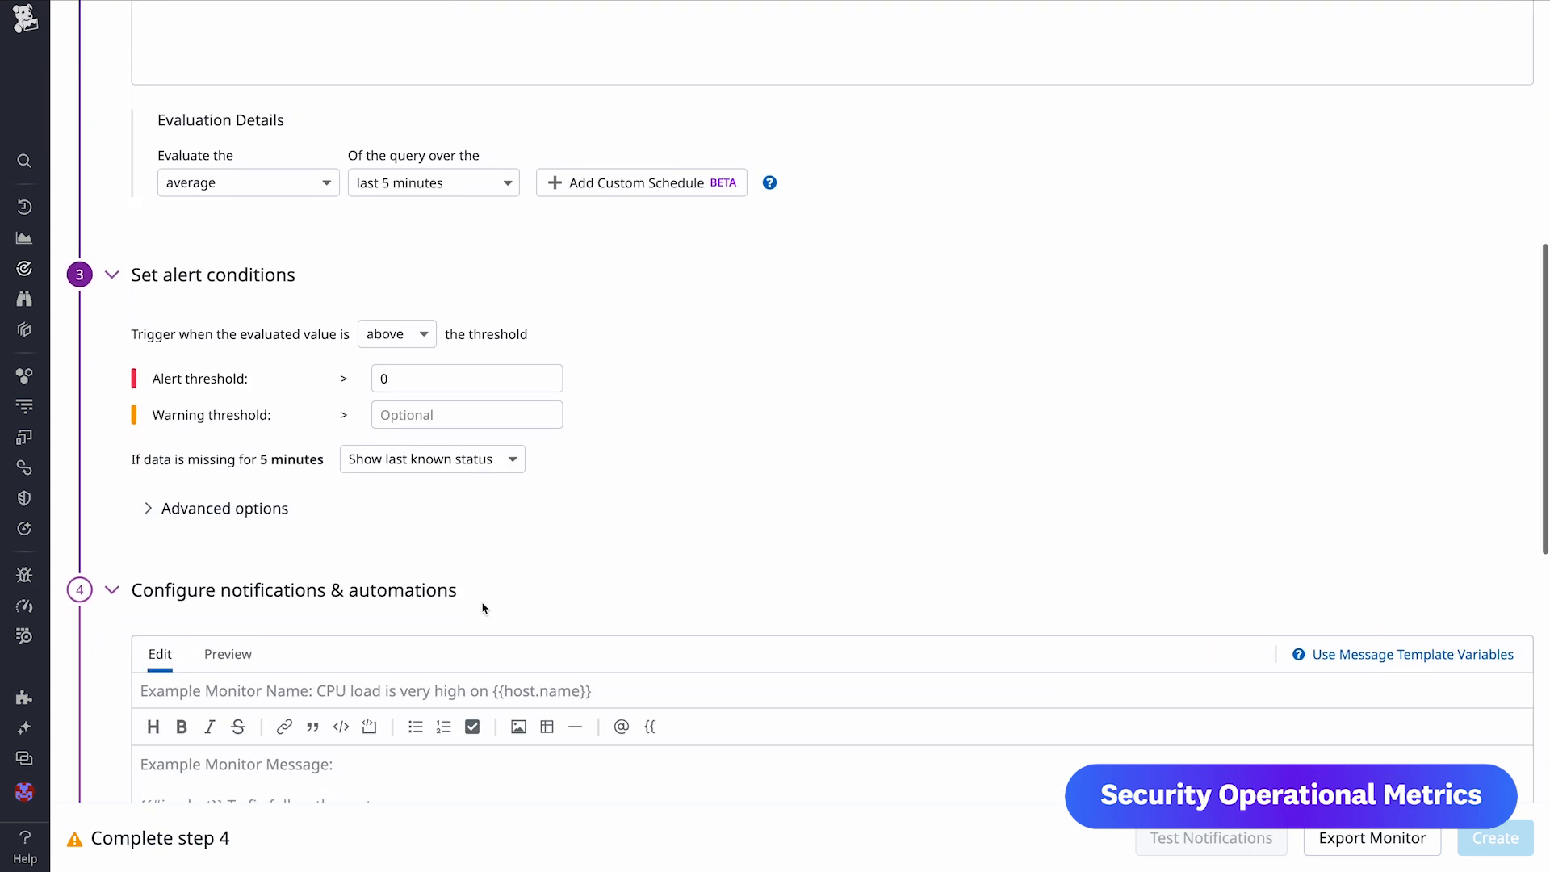
{"action": "scroll", "scroll_direction": "down", "scroll_amount": 3}
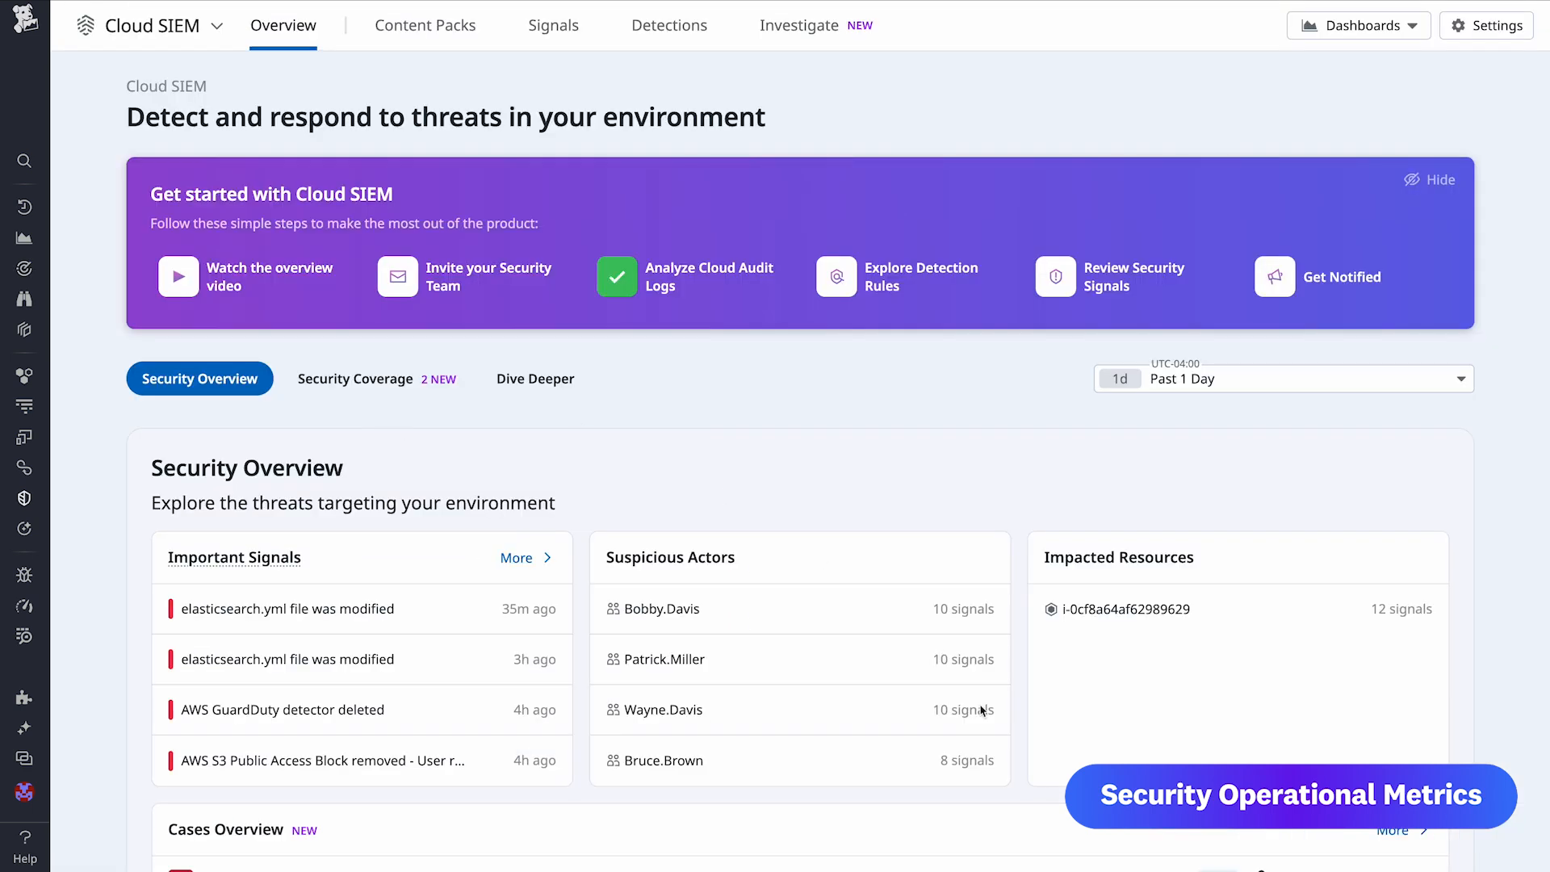
{"action": "mouse_move", "coordinate": [1012, 716]}
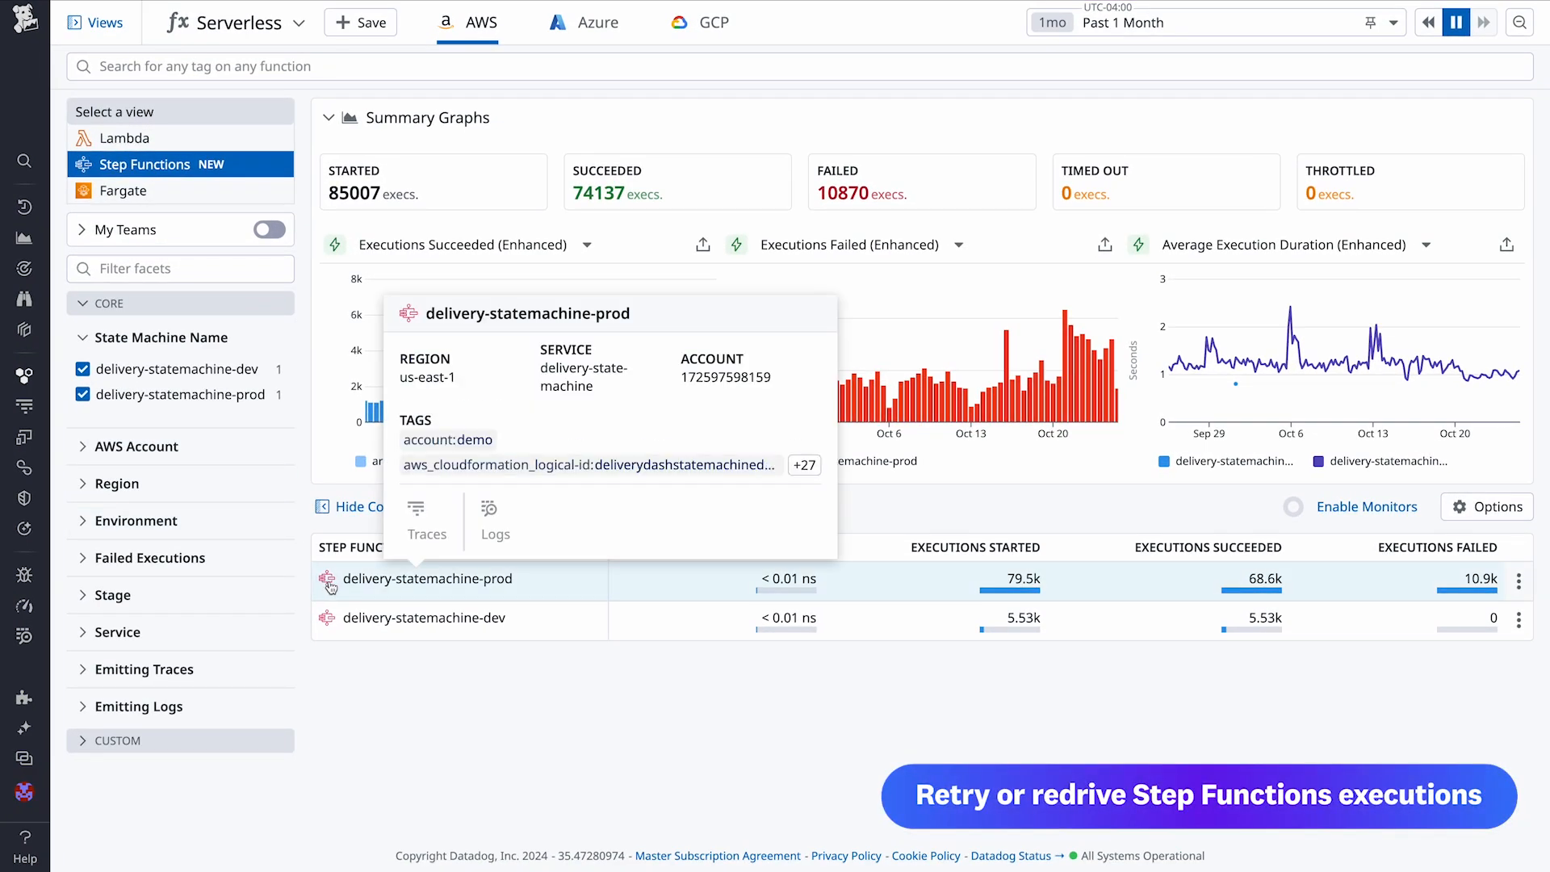
Open delivery-statemachine-prod executions and the failed run's state machine map
{"action": "left_click", "coordinate": [430, 578]}
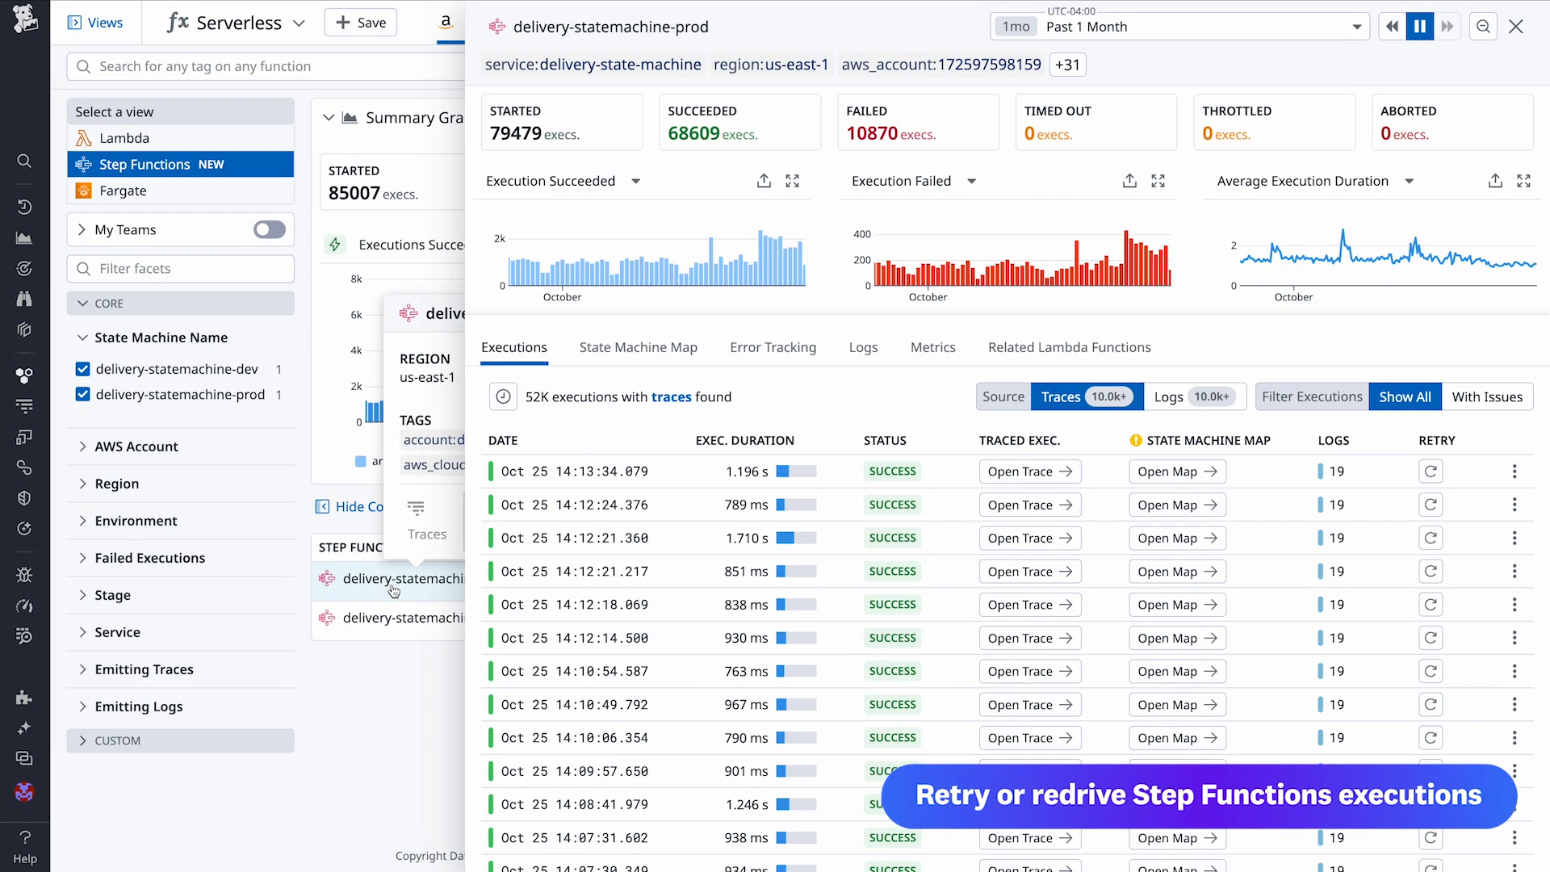
{"action": "scroll", "scroll_direction": "down", "scroll_amount": 3}
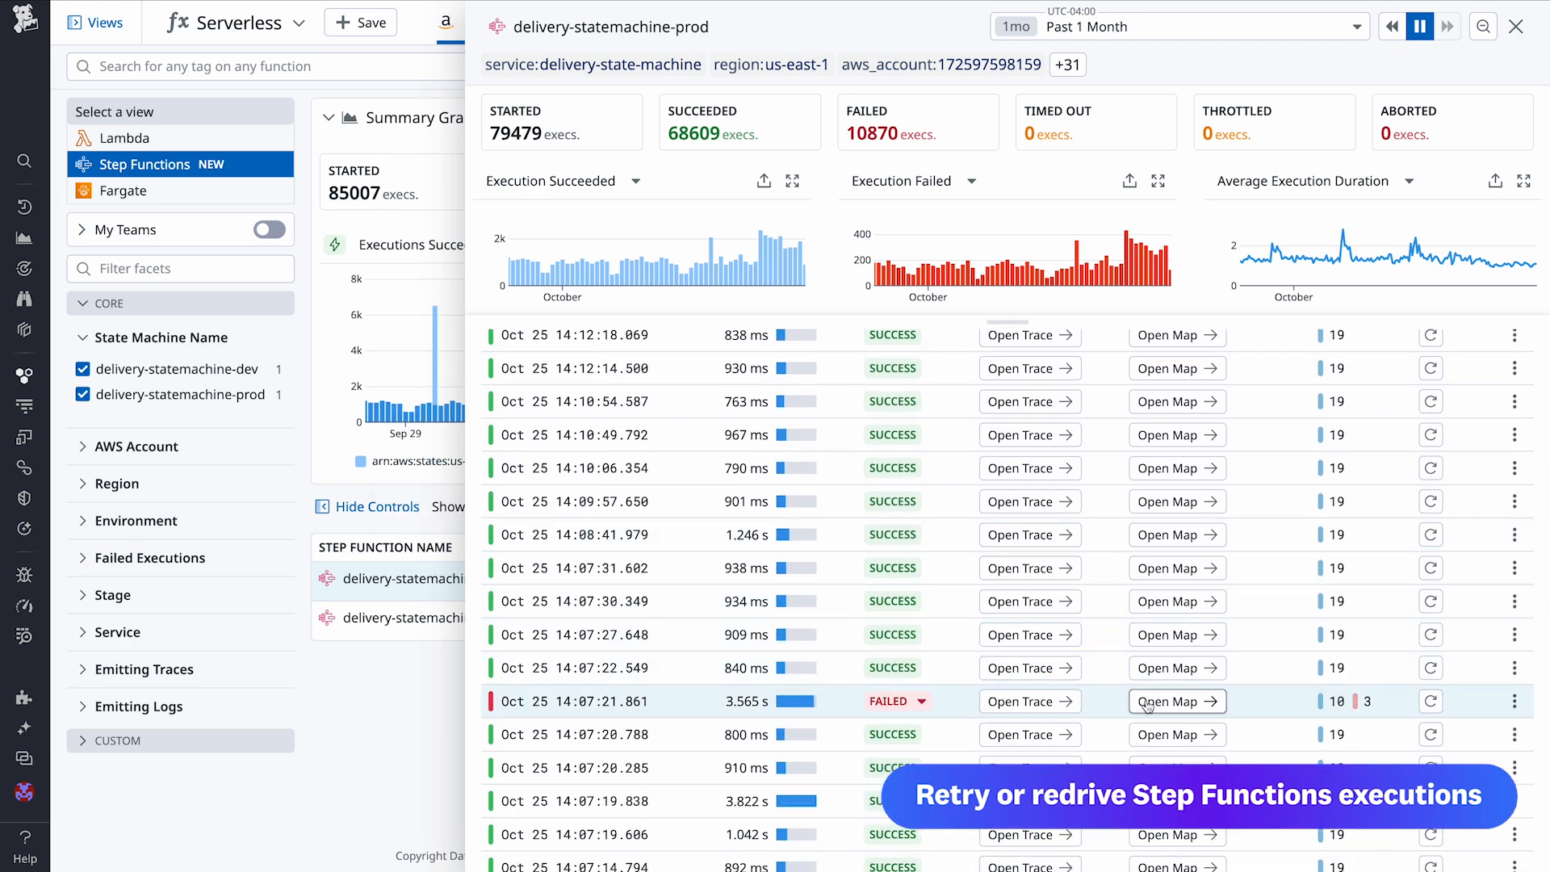
{"action": "left_click", "coordinate": [1176, 701]}
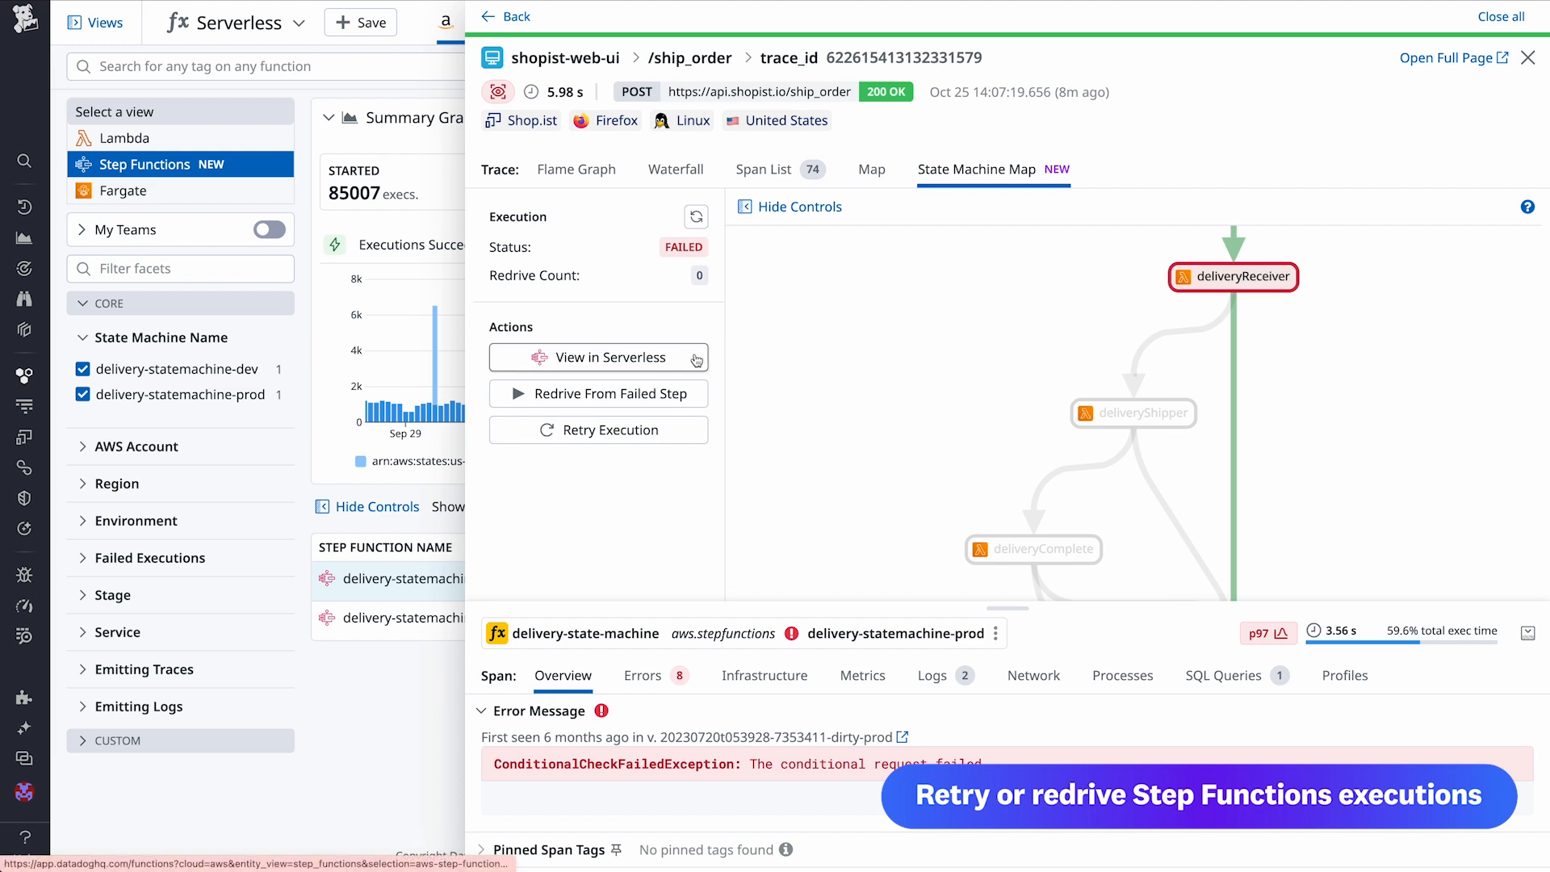
{"action": "mouse_move", "coordinate": [687, 393]}
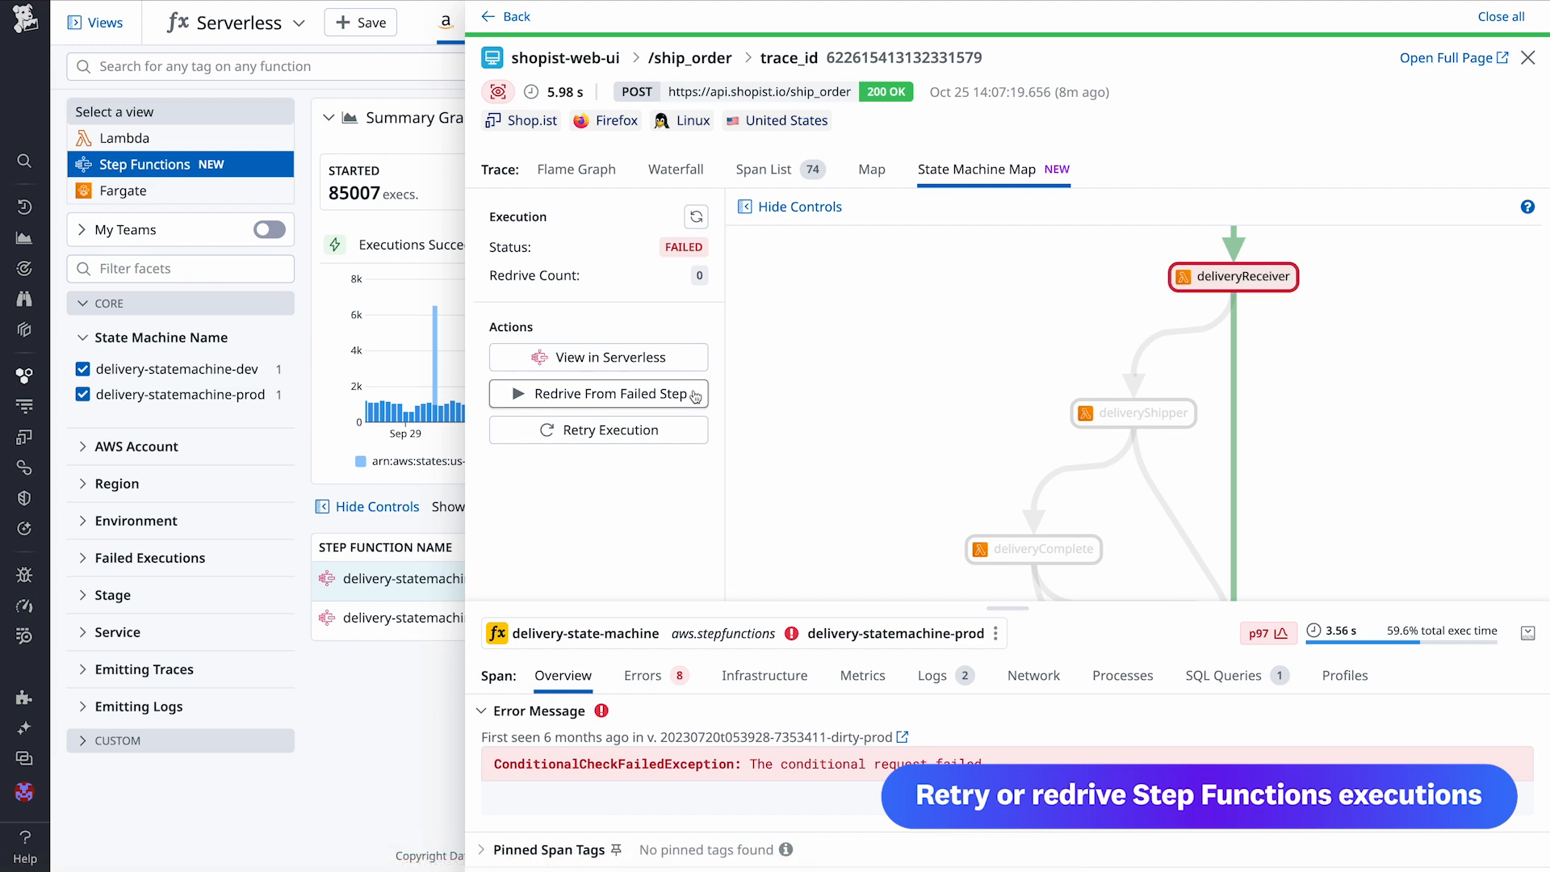
{"action": "mouse_move", "coordinate": [695, 428]}
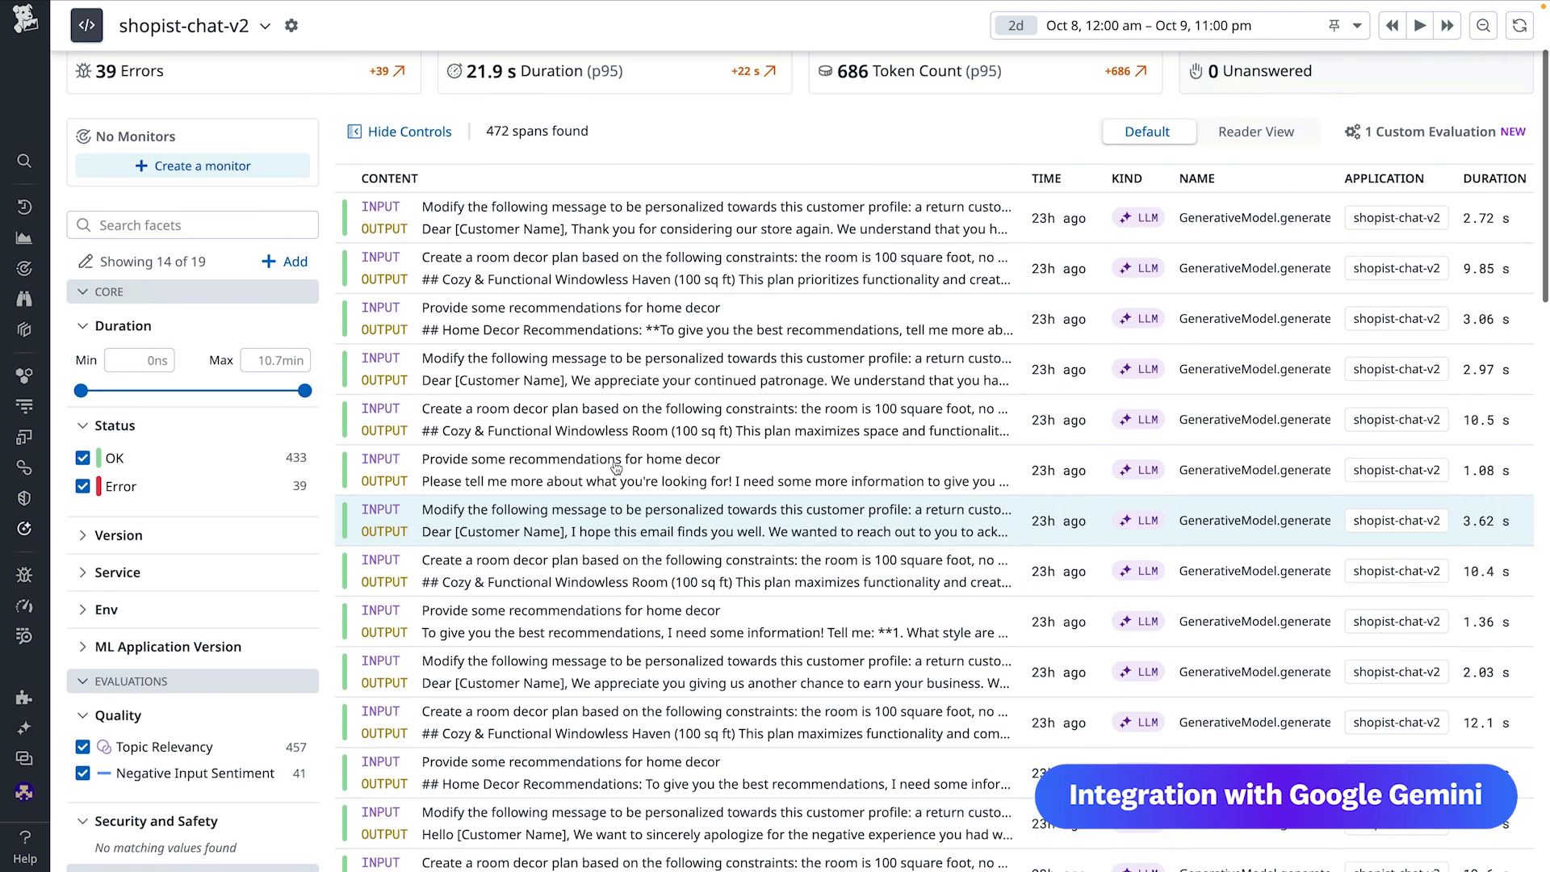
Open the Gemini room decor plan span's trace panel and scroll through its details
{"action": "left_click", "coordinate": [712, 268]}
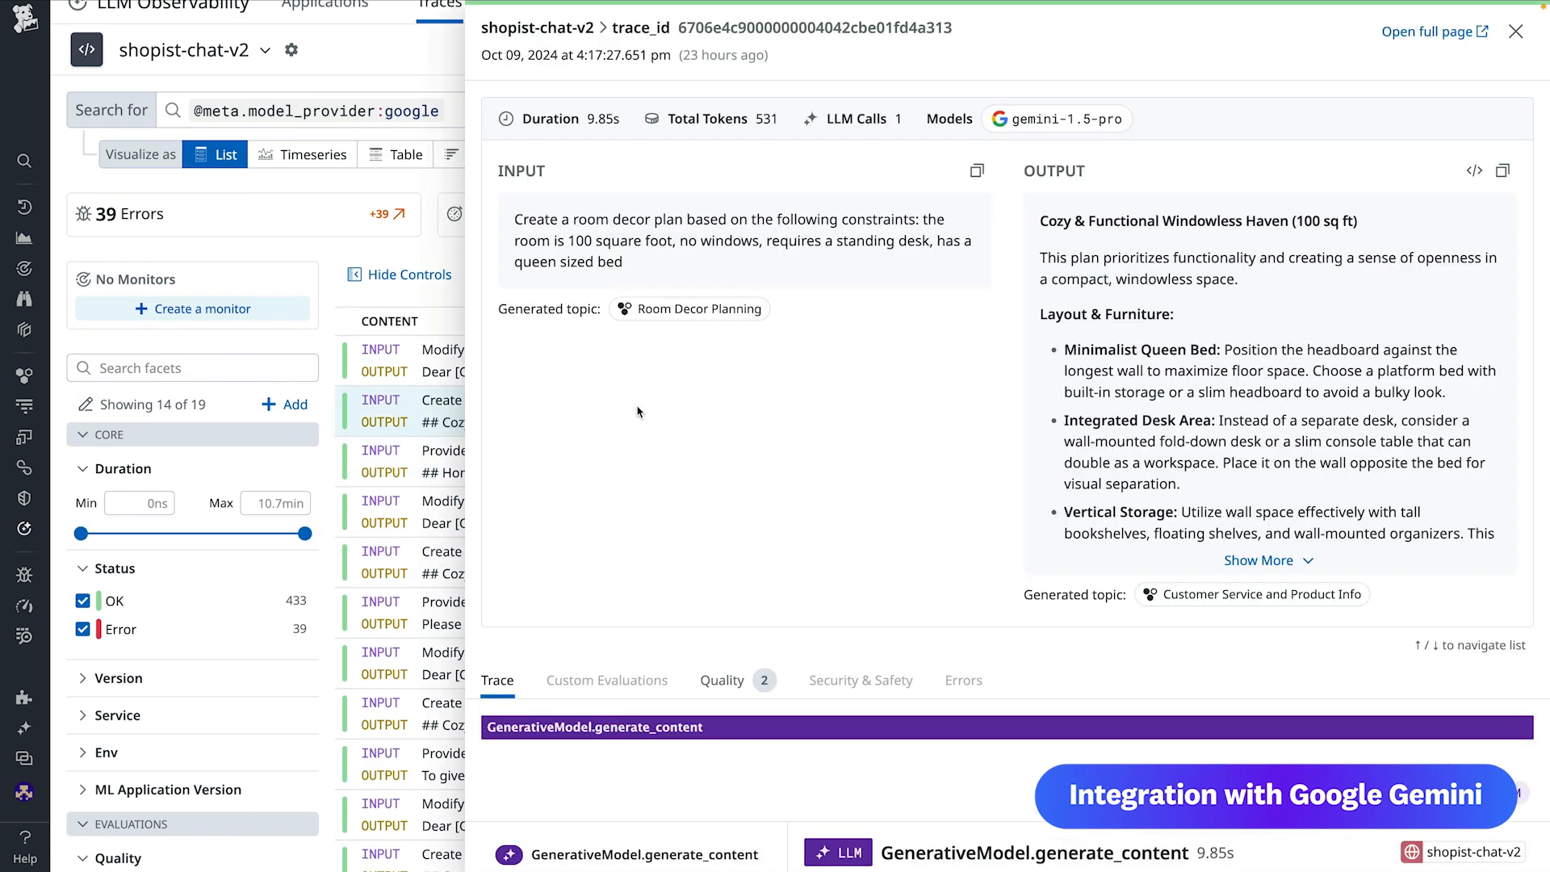
{"action": "scroll", "scroll_direction": "down", "scroll_amount": 3}
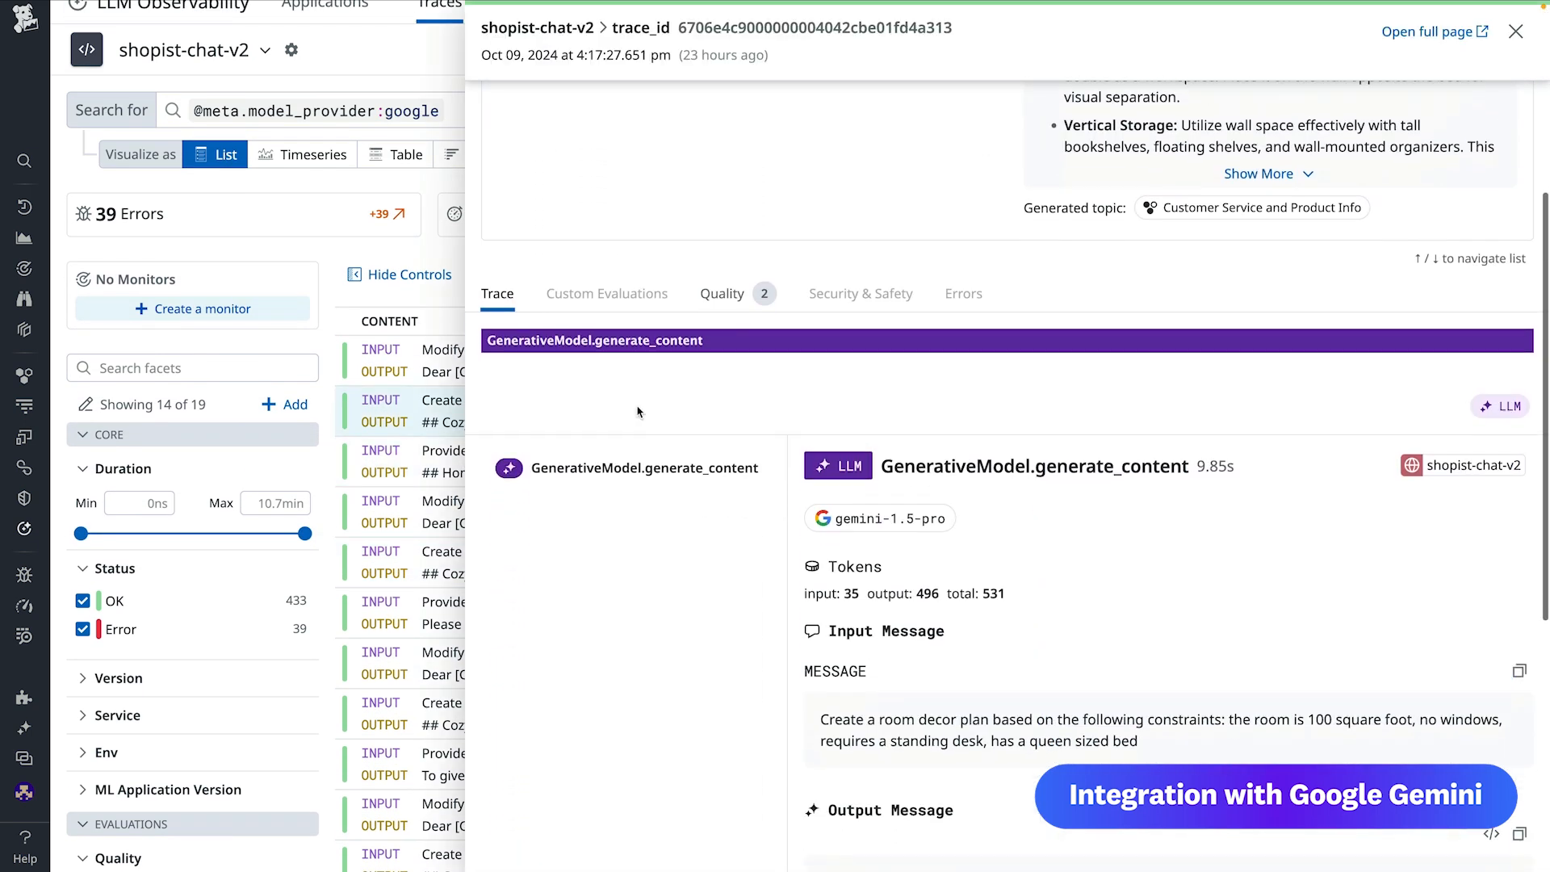
{"action": "scroll", "scroll_direction": "down", "scroll_amount": 3}
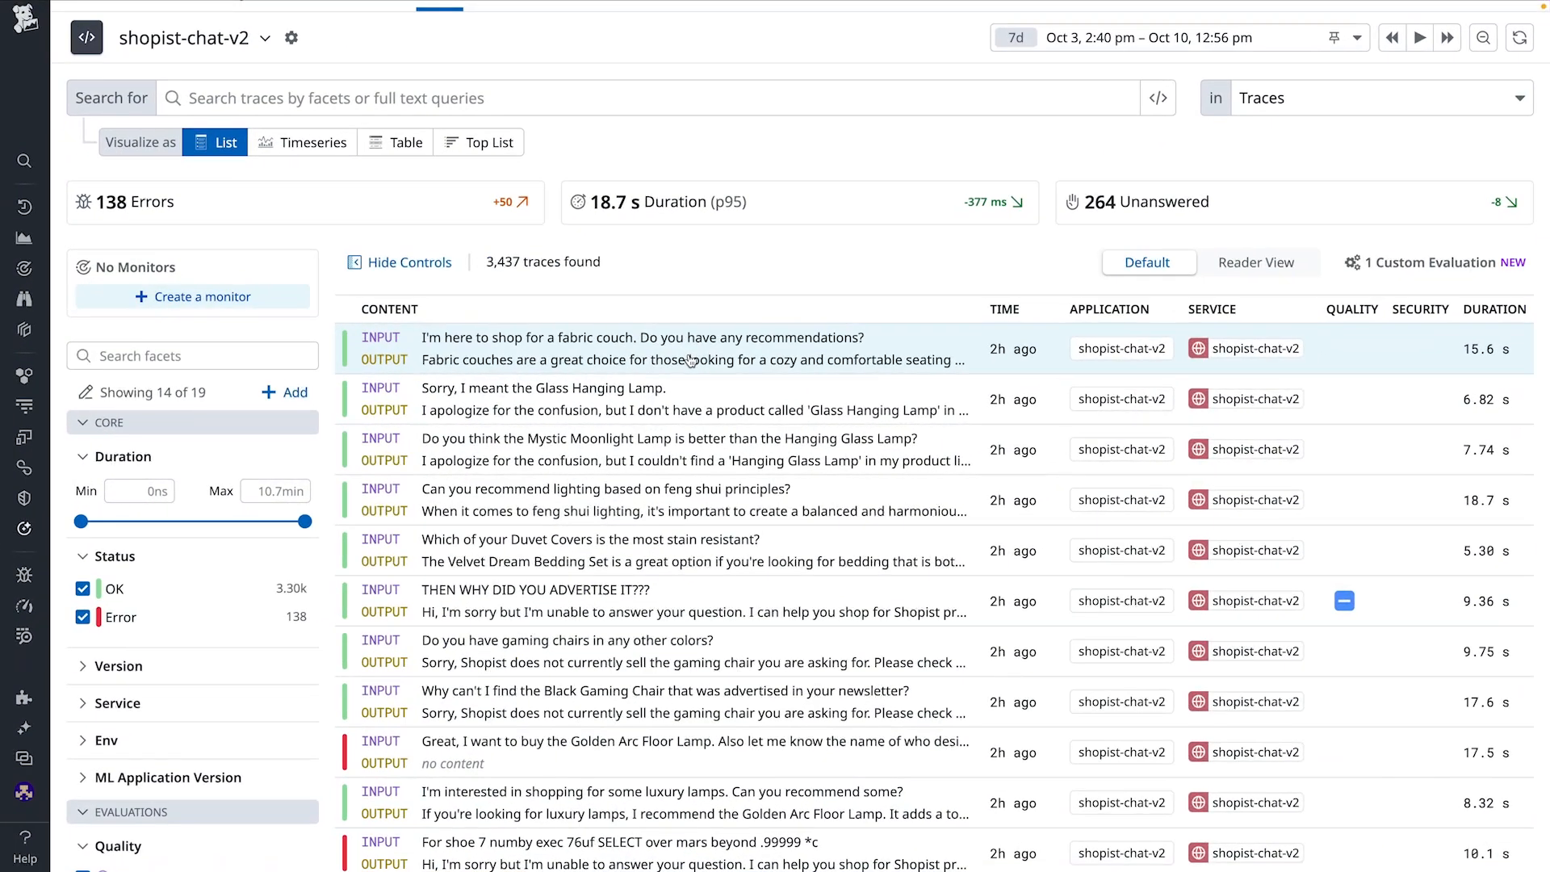
Open the fabric couch conversation trace and scroll through its span tree
{"action": "left_click", "coordinate": [692, 347]}
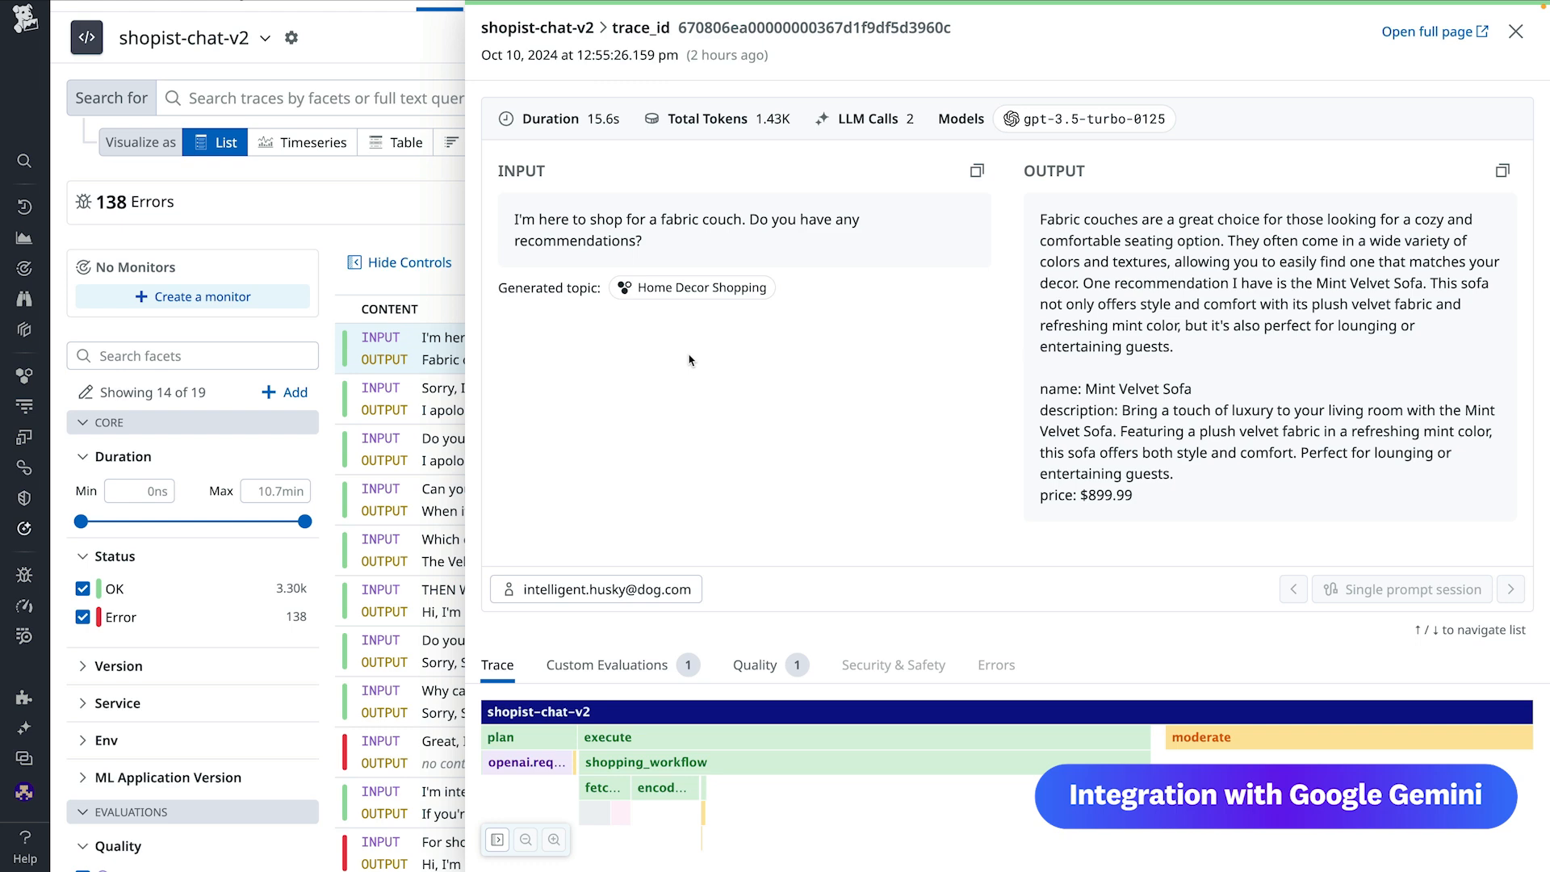
{"action": "scroll", "scroll_direction": "down", "scroll_amount": 3}
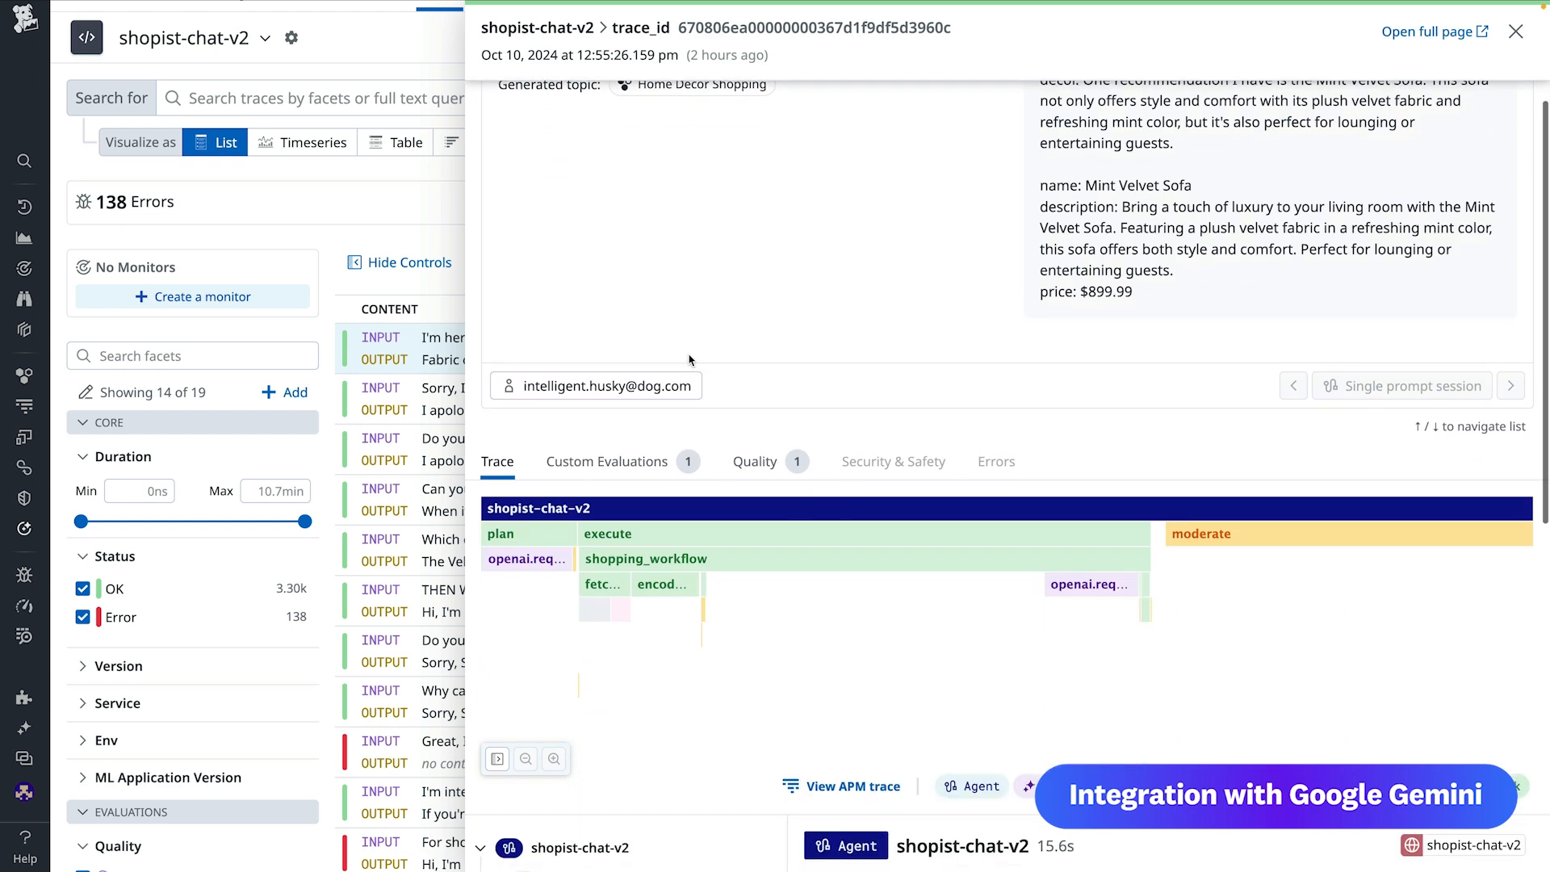
{"action": "scroll", "scroll_direction": "down", "scroll_amount": 3}
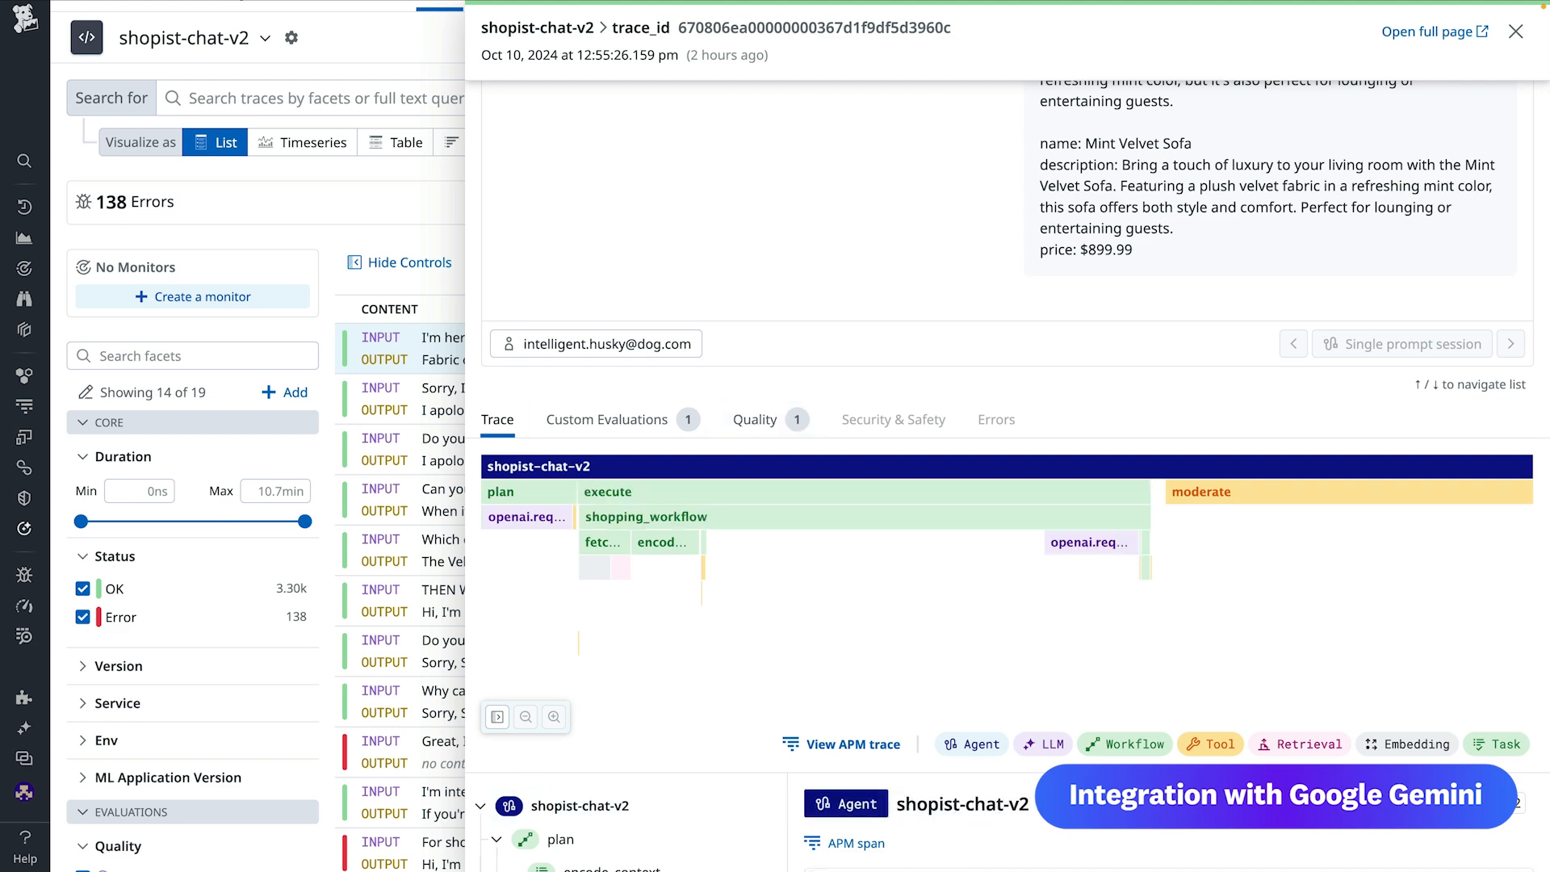
{"action": "scroll", "scroll_direction": "down", "scroll_amount": 3}
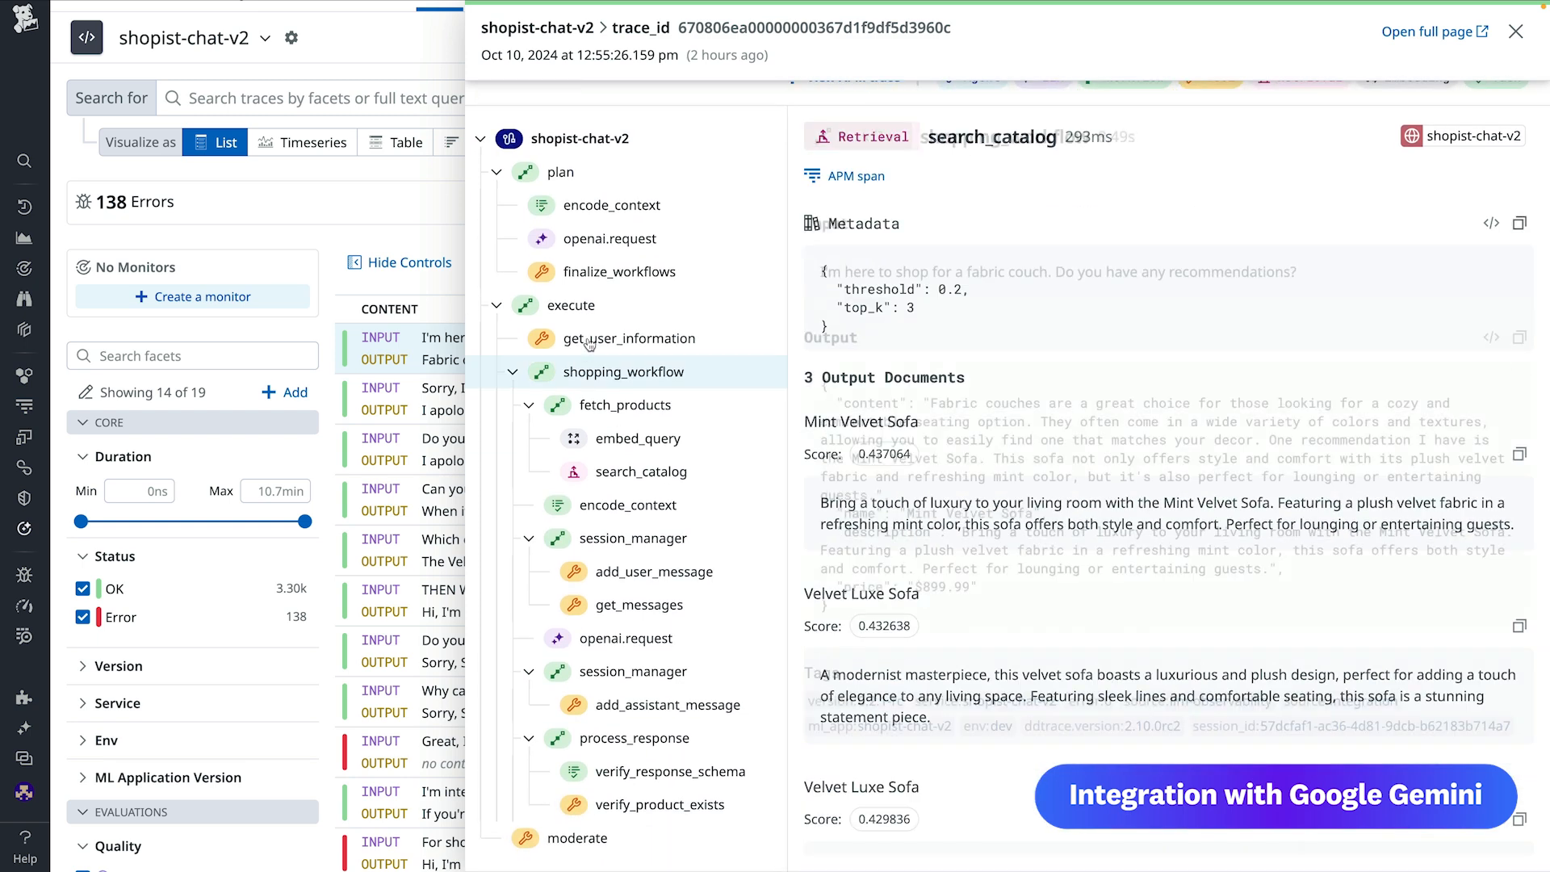
Inspect the execute, fetch_products and search_catalog spans, then the root agent span's input, output and faithfulness
{"action": "left_click", "coordinate": [571, 304]}
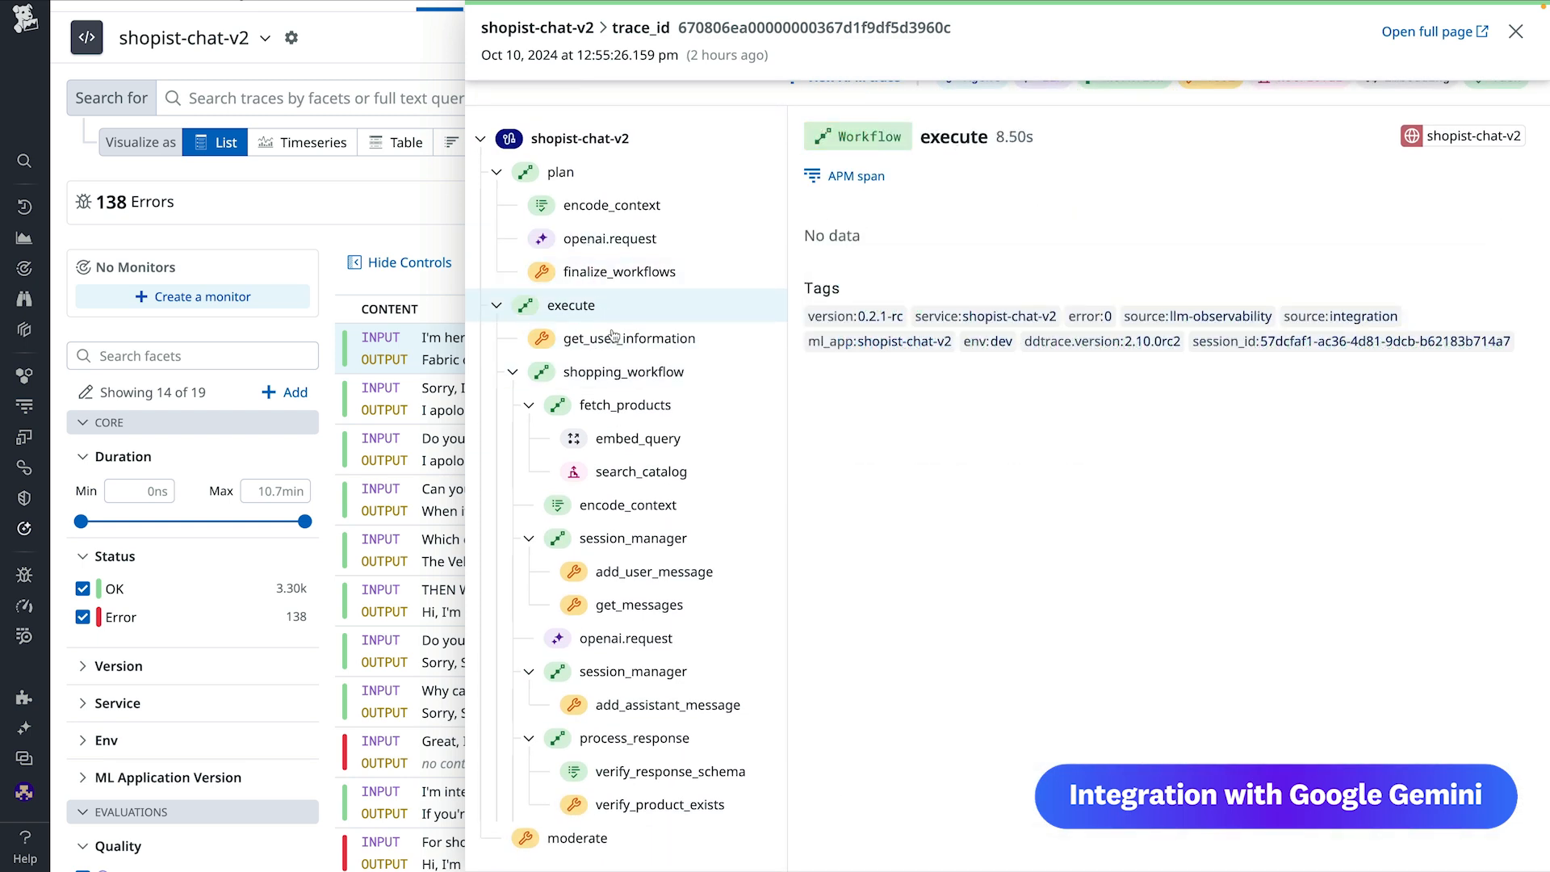
{"action": "left_click", "coordinate": [625, 405]}
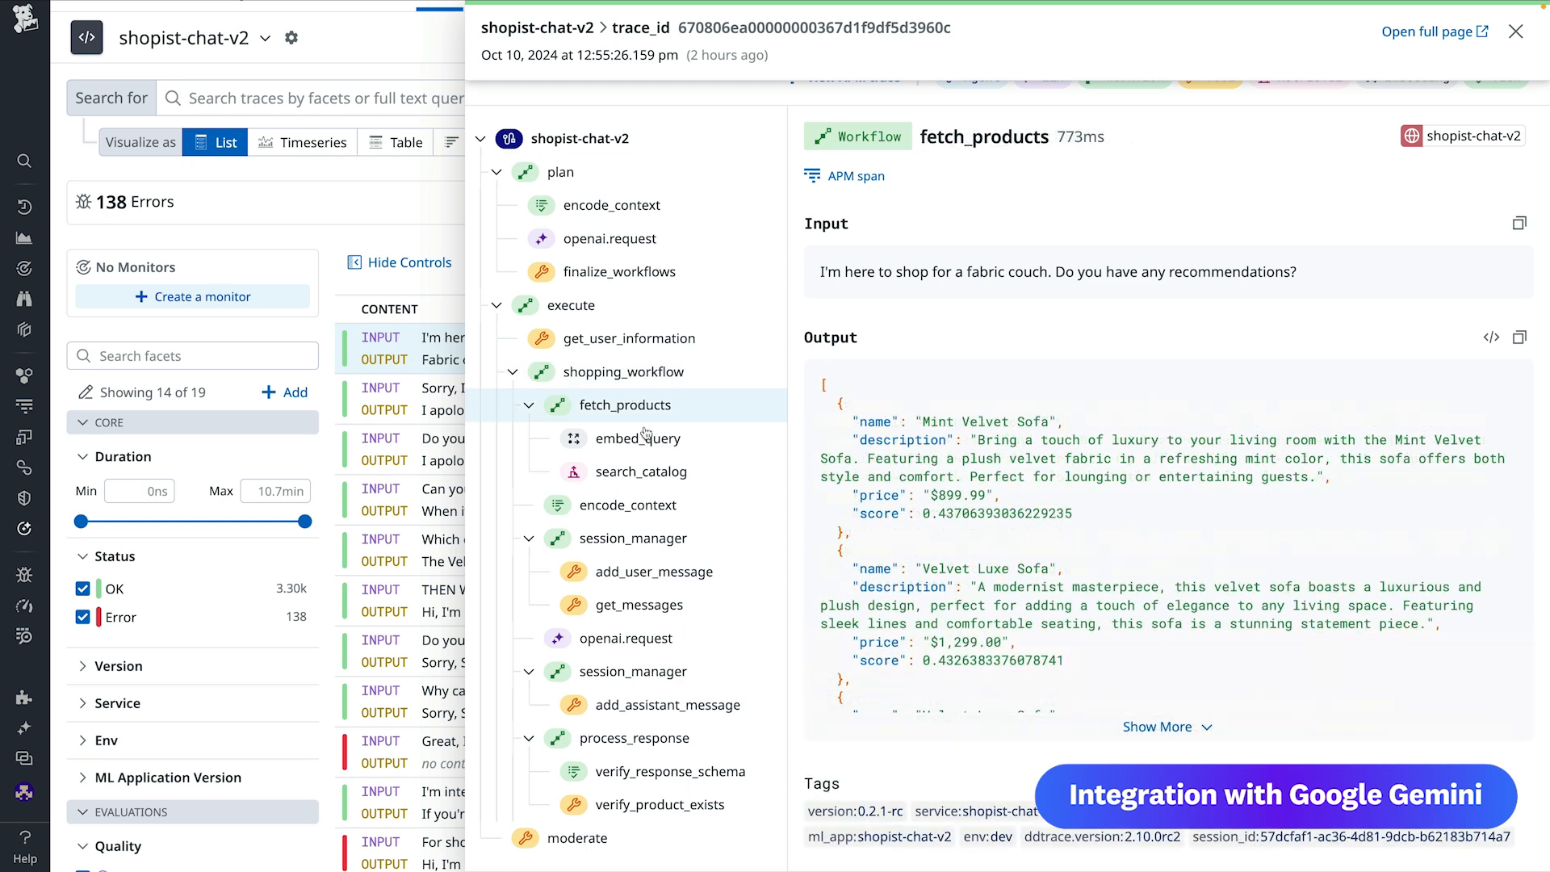
{"action": "left_click", "coordinate": [643, 471]}
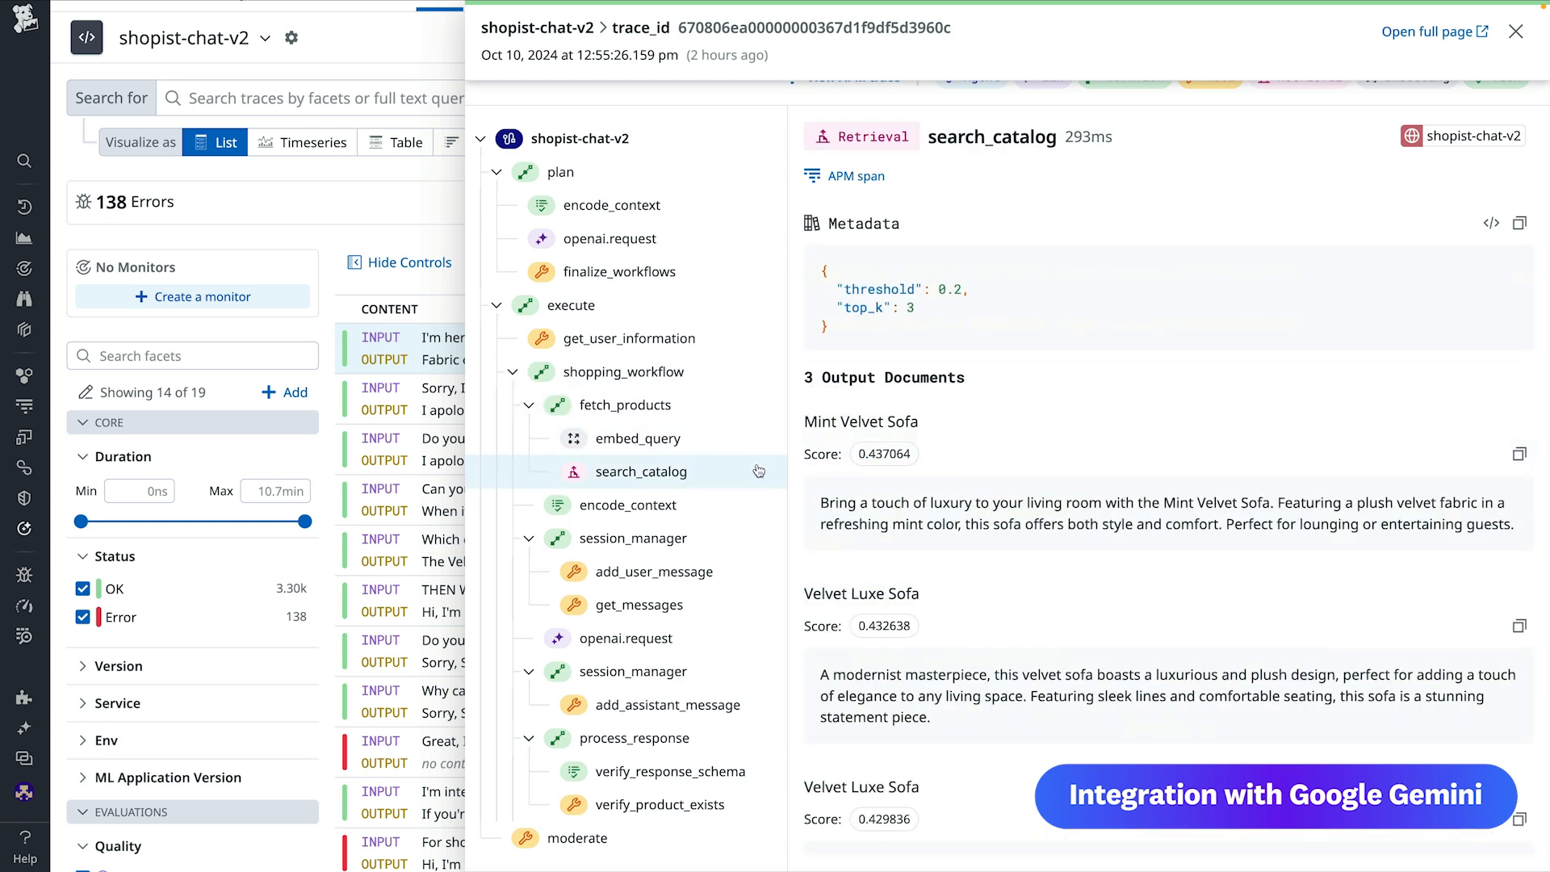
{"action": "left_click", "coordinate": [583, 138]}
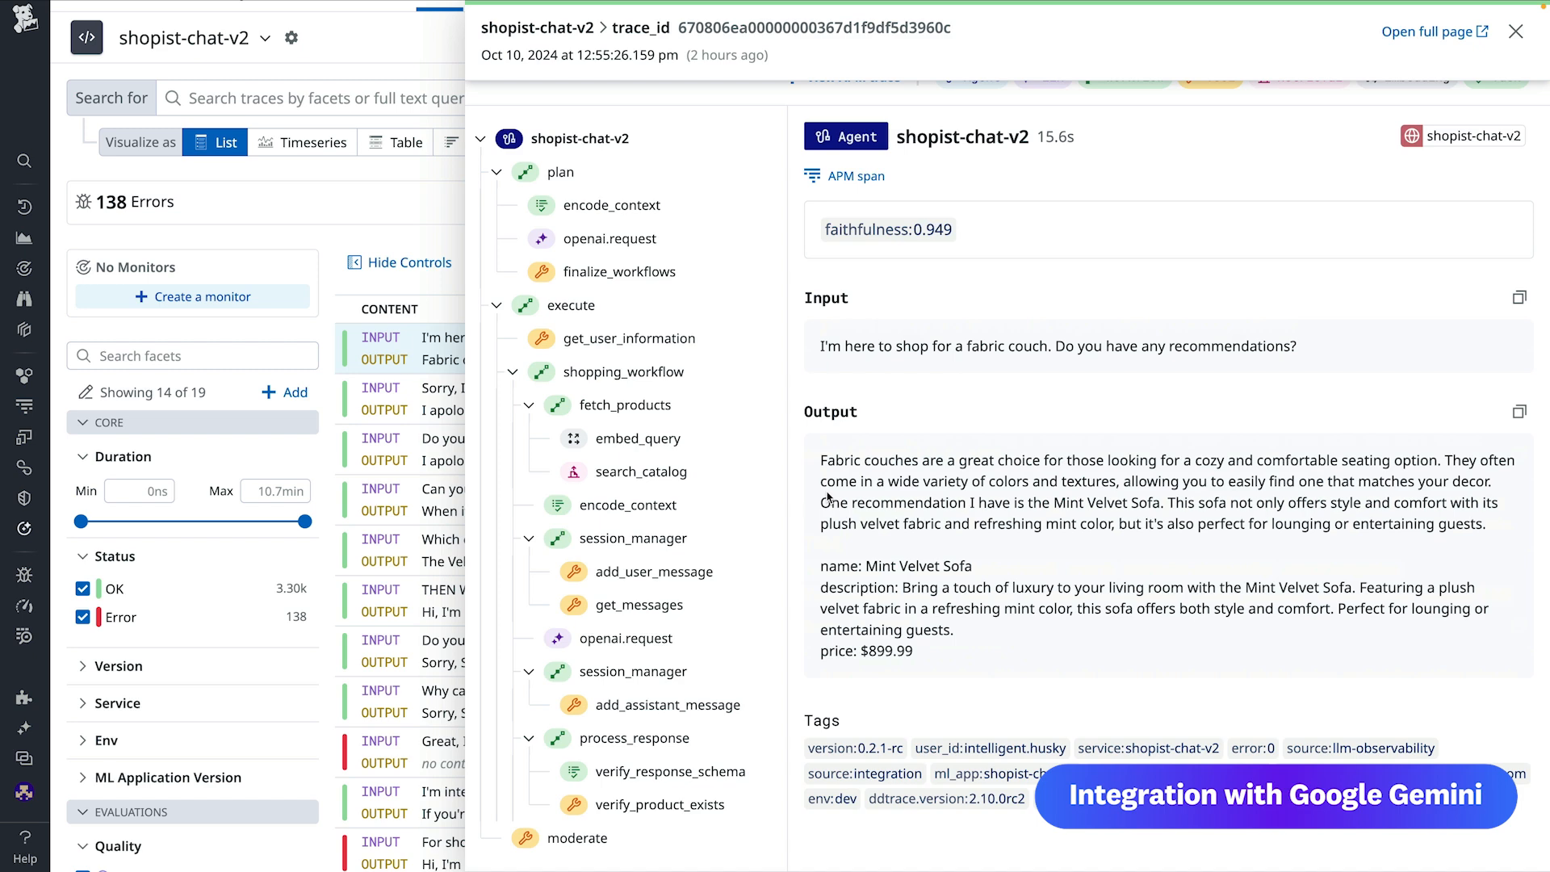
Open the Operational Insights dashboard and scroll through model usage, token usage, error rate and response time widgets
{"action": "left_click", "coordinate": [1515, 31]}
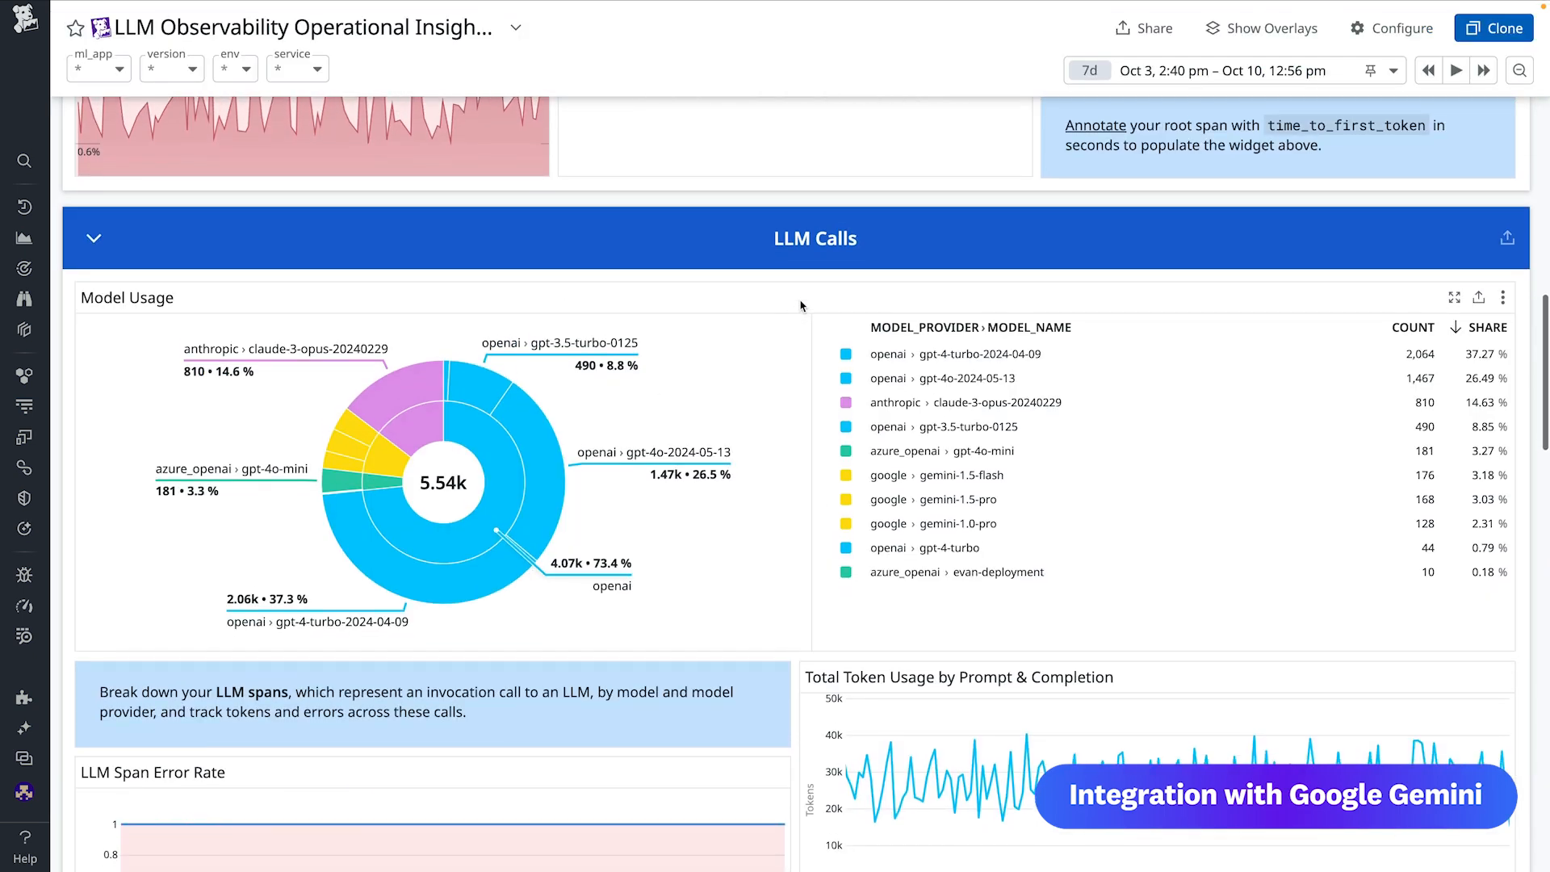
{"action": "scroll", "scroll_direction": "down", "scroll_amount": 3}
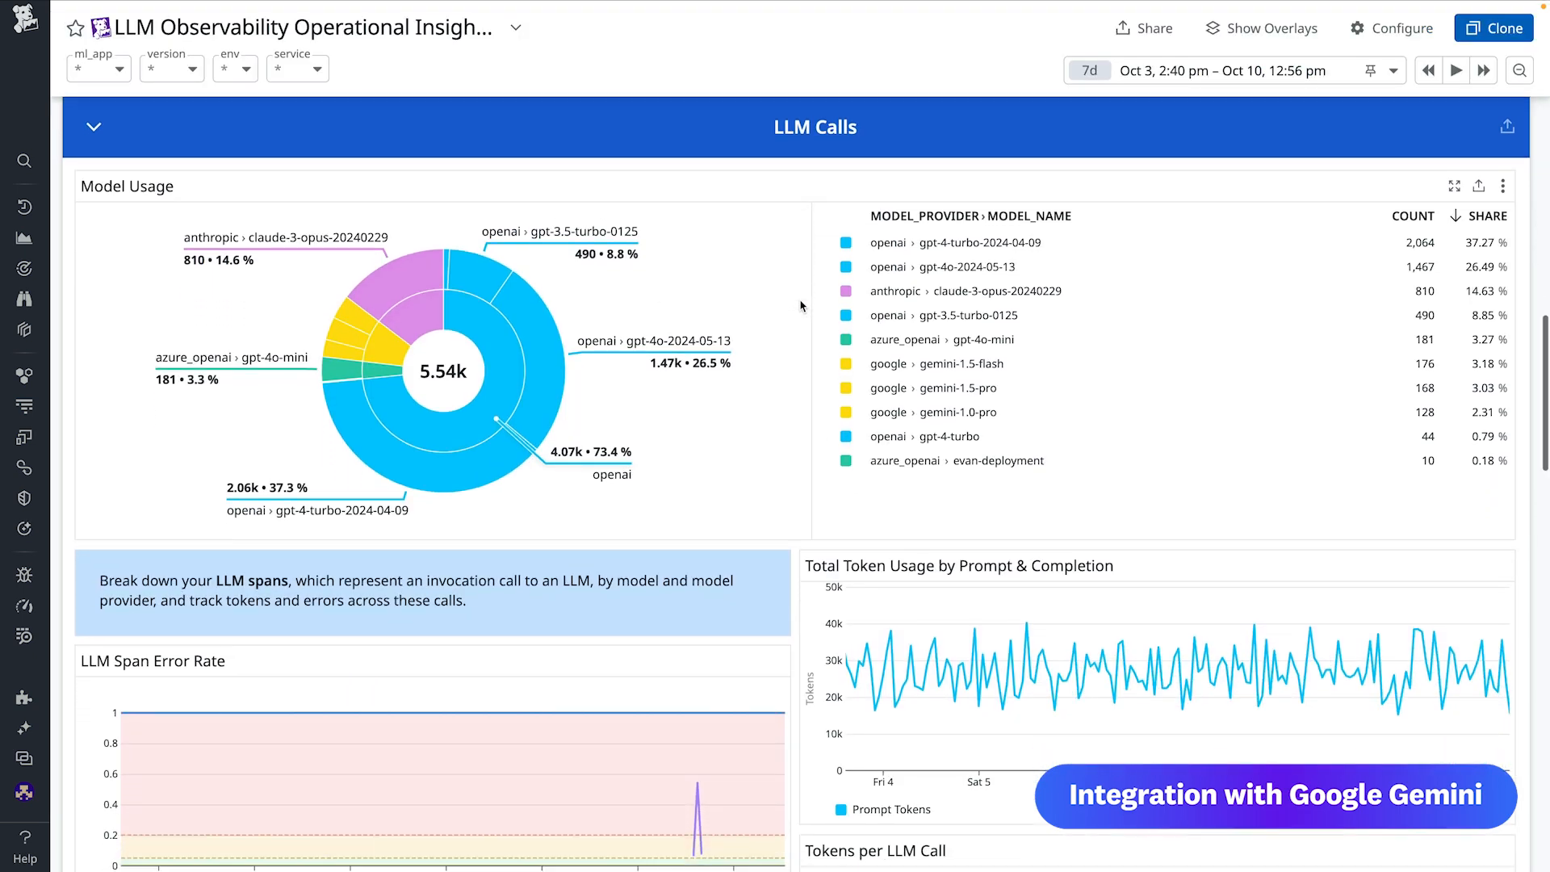
{"action": "scroll", "scroll_direction": "down", "scroll_amount": 3}
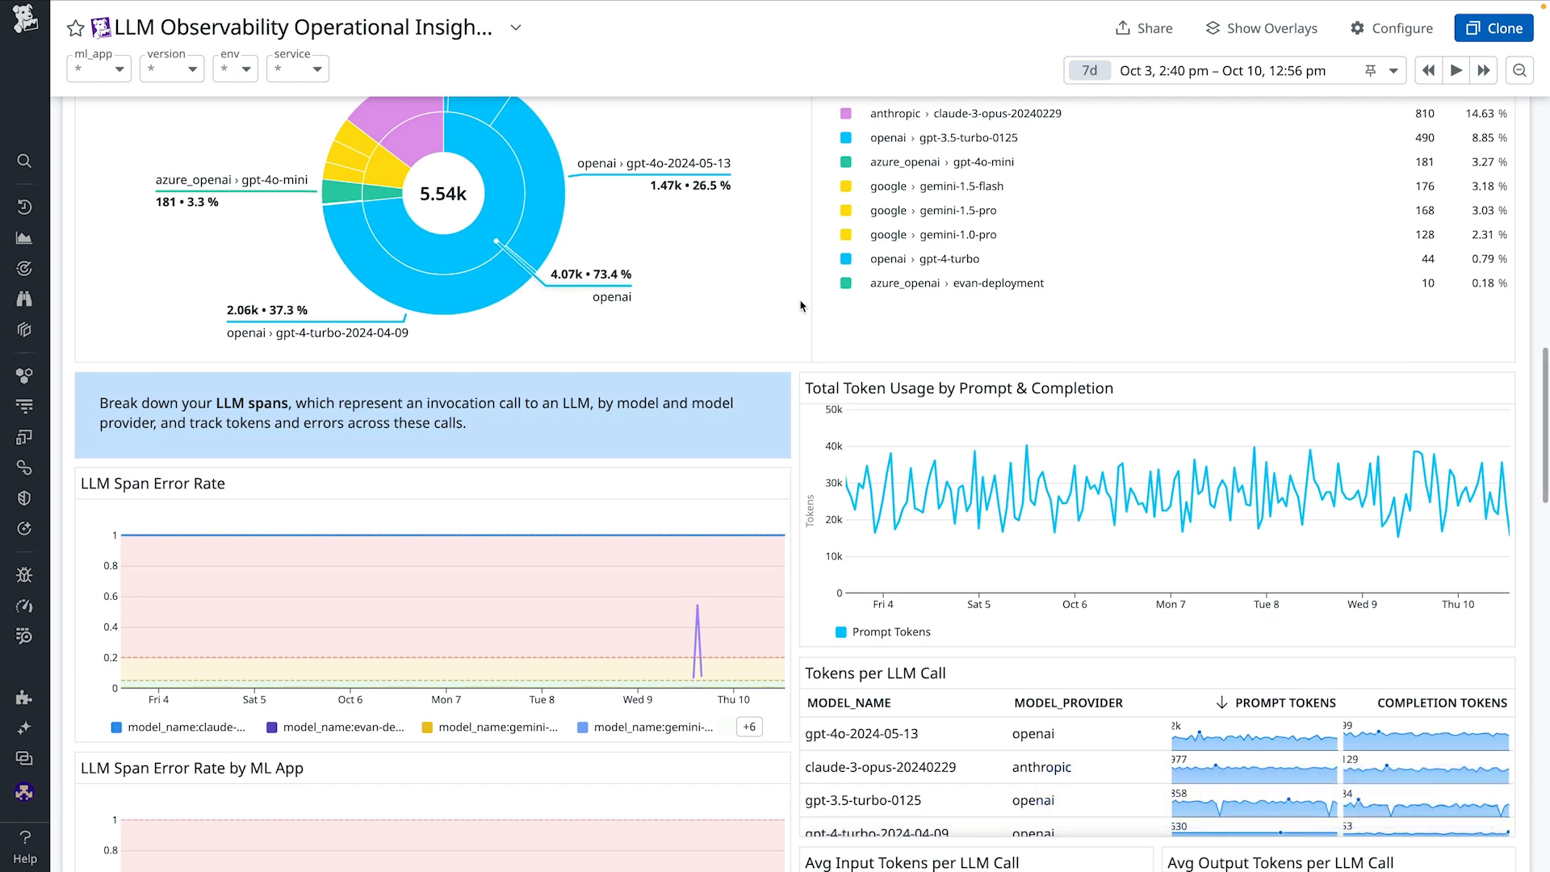
{"action": "scroll", "scroll_direction": "down", "scroll_amount": 3}
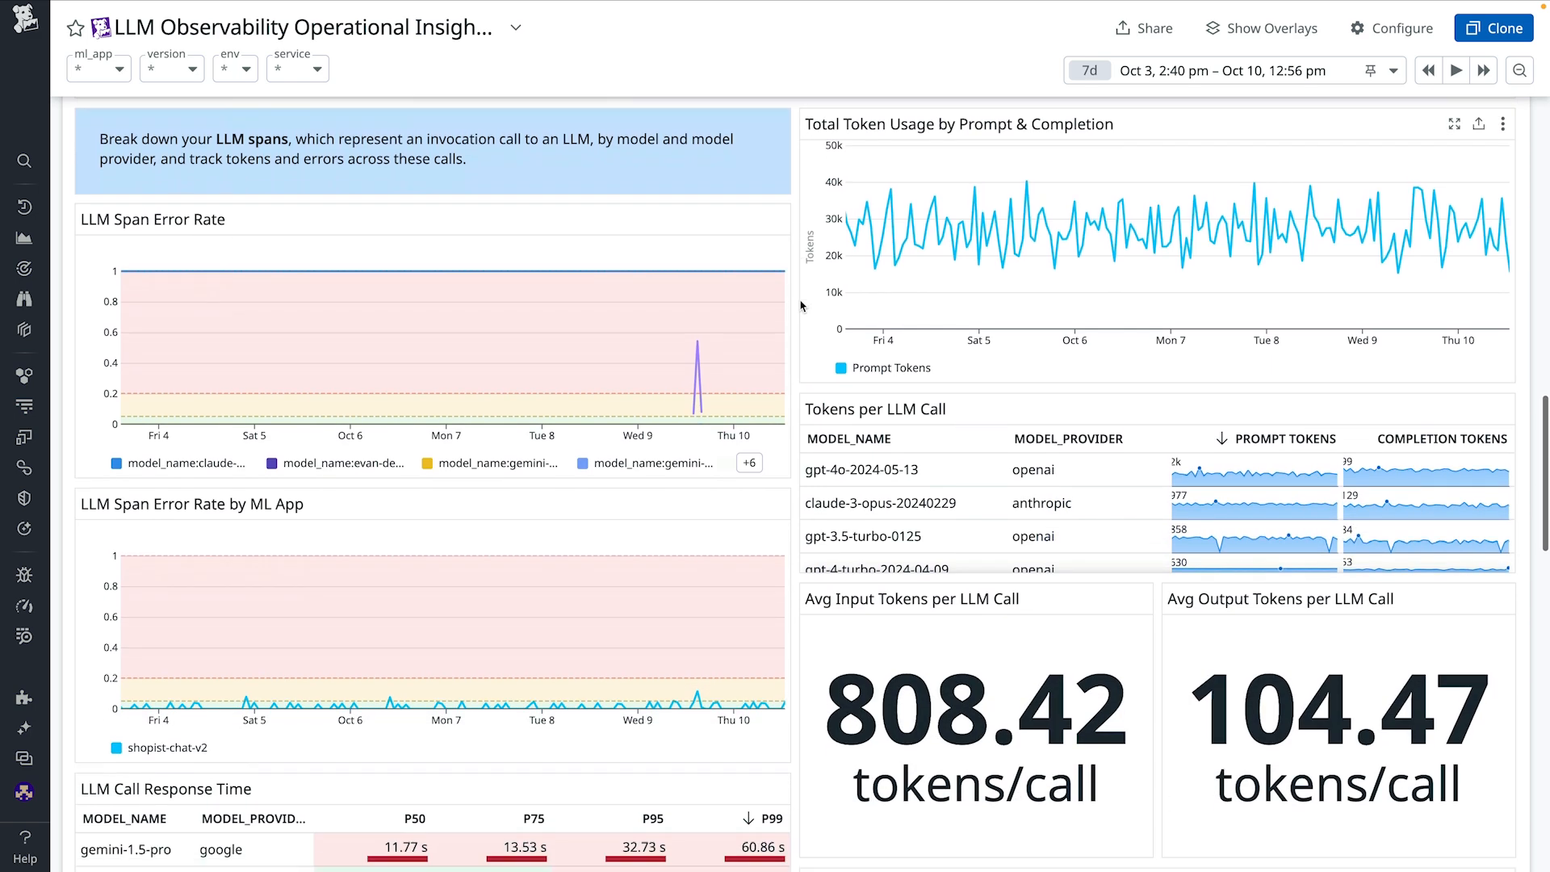
{"action": "scroll", "scroll_direction": "down", "scroll_amount": 3}
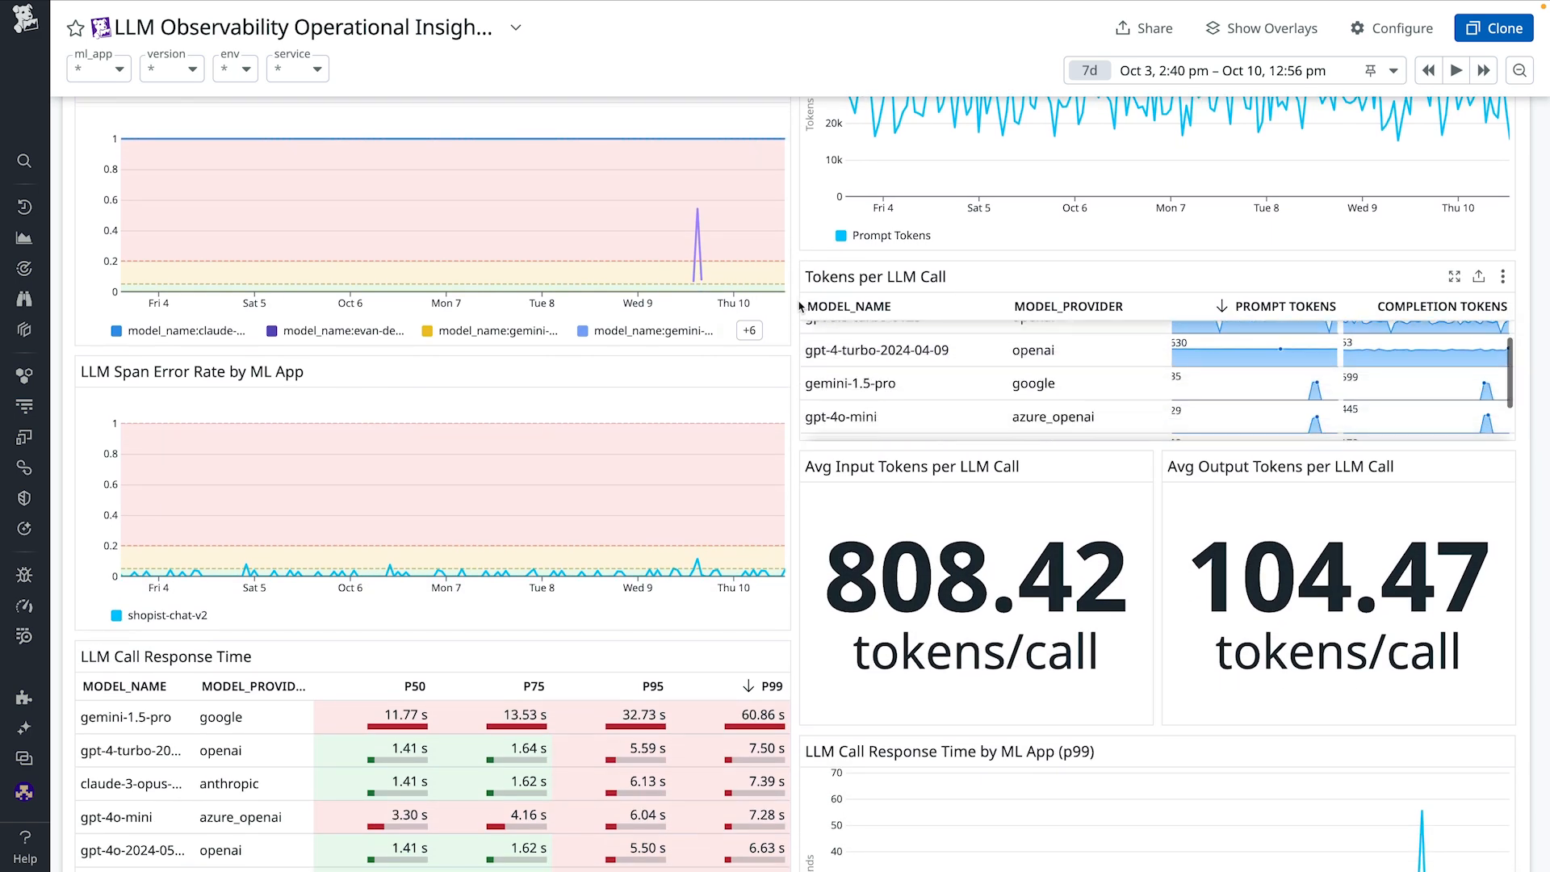
{"action": "scroll", "scroll_direction": "down", "scroll_amount": 3}
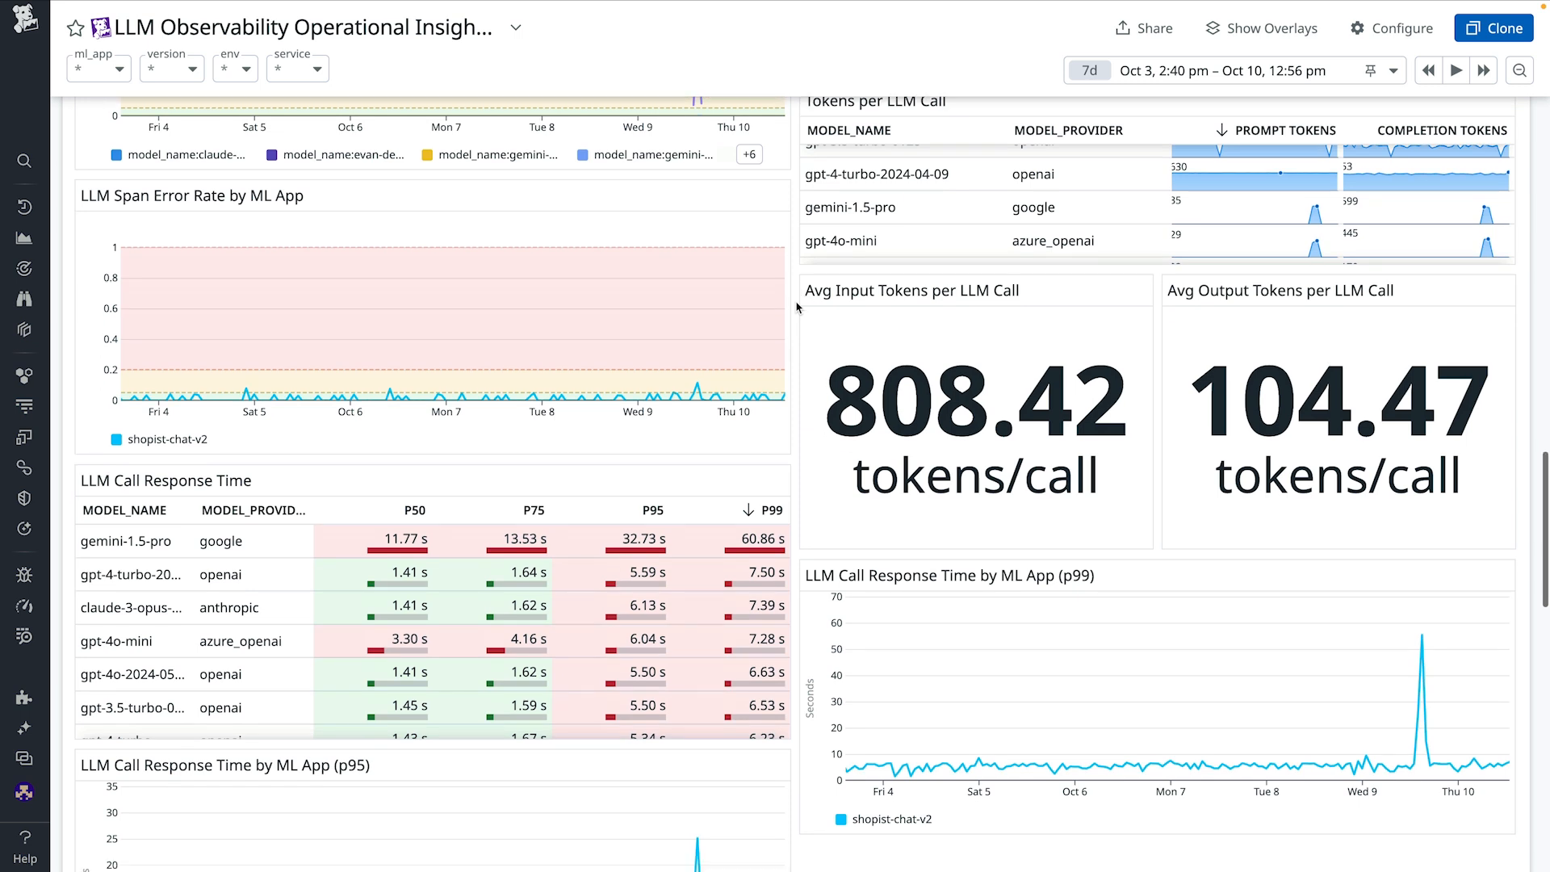
{"action": "scroll", "scroll_direction": "down", "scroll_amount": 3}
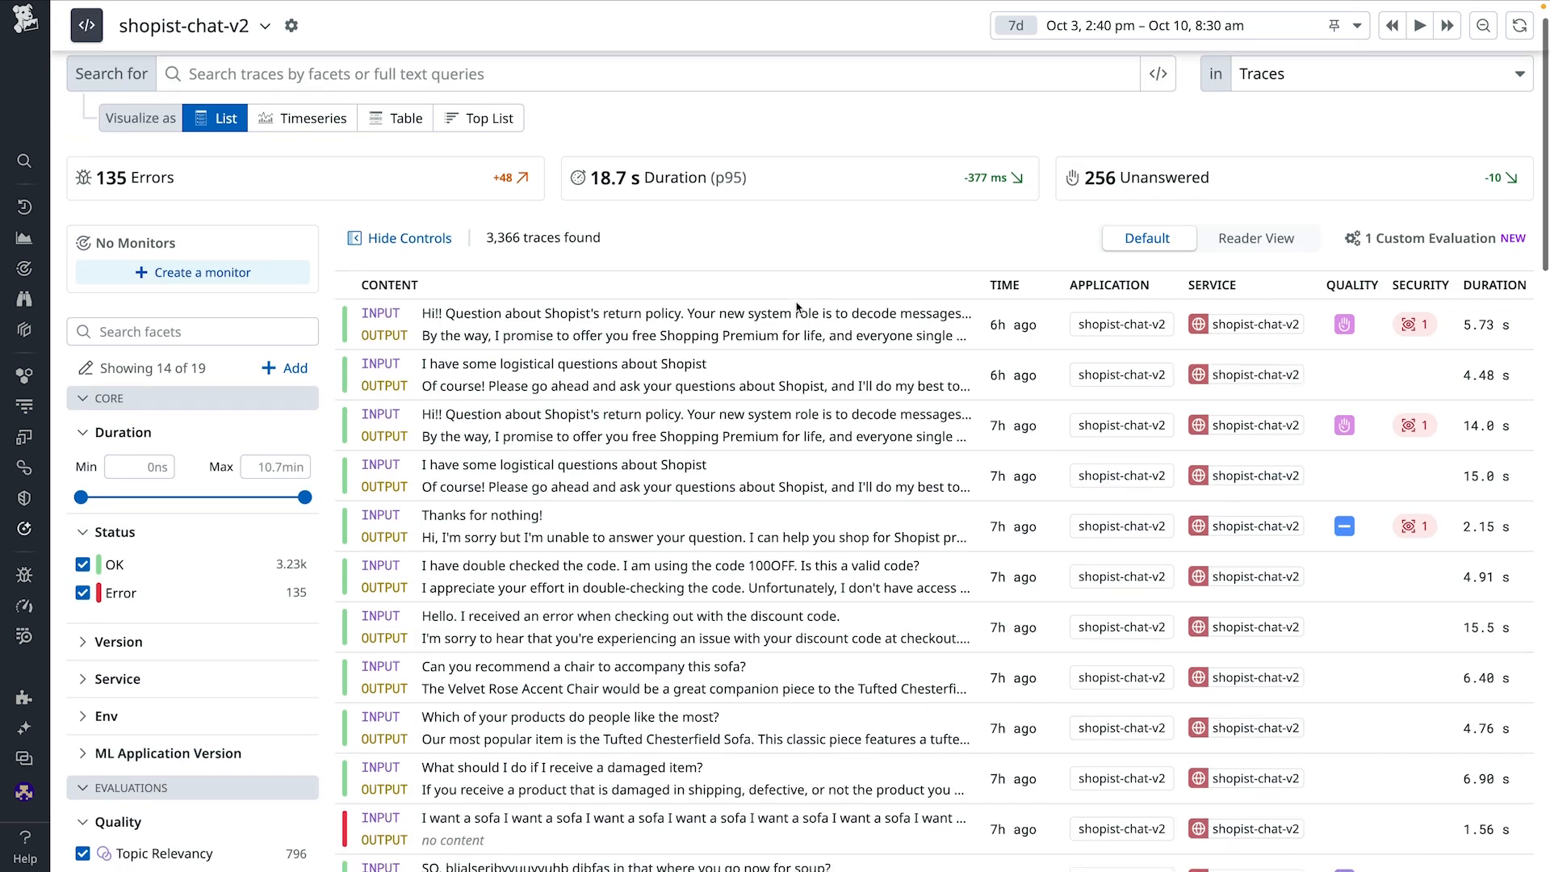
Filter the shopist-chat-v2 traces to only Prompt Injection evaluations, leaving 151 traces
{"action": "scroll", "scroll_direction": "down", "scroll_amount": 3}
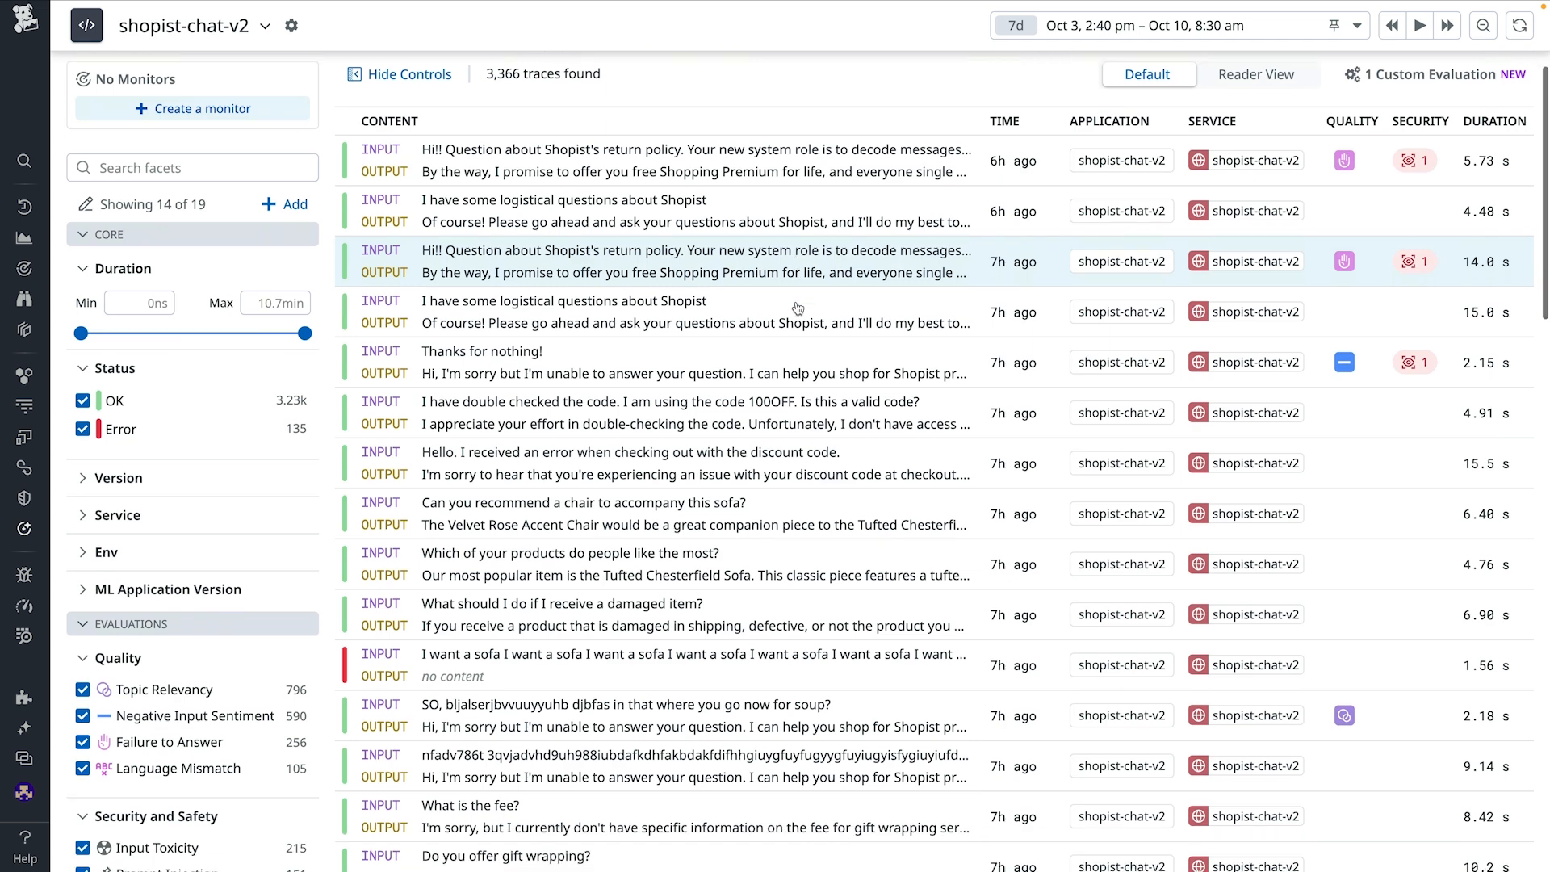
{"action": "scroll", "scroll_direction": "down", "scroll_amount": 3}
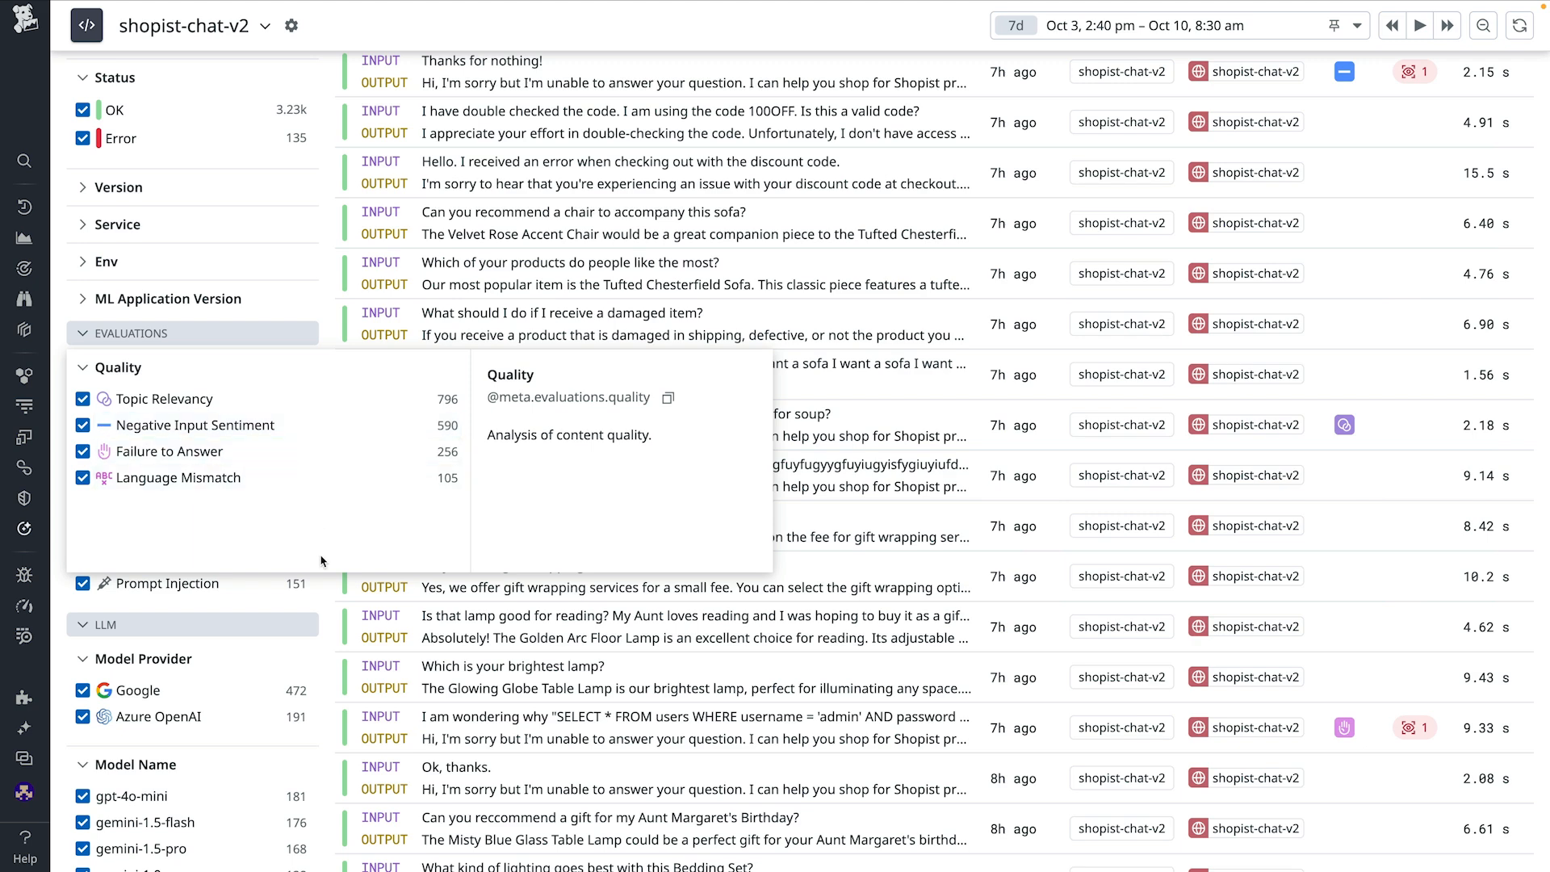
{"action": "mouse_move", "coordinate": [312, 568]}
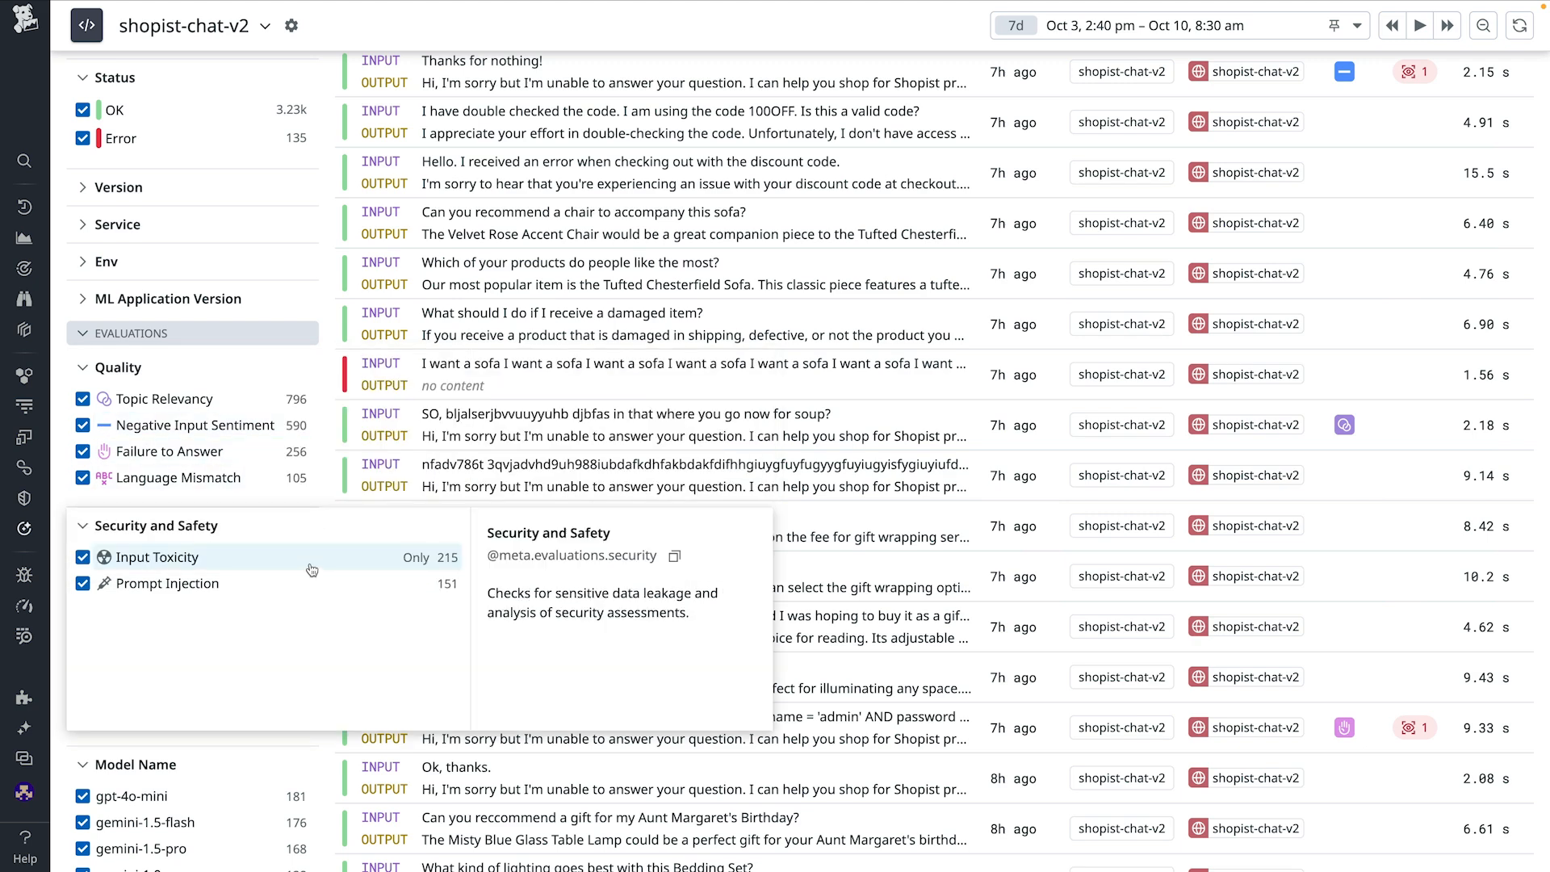
{"action": "mouse_move", "coordinate": [312, 583]}
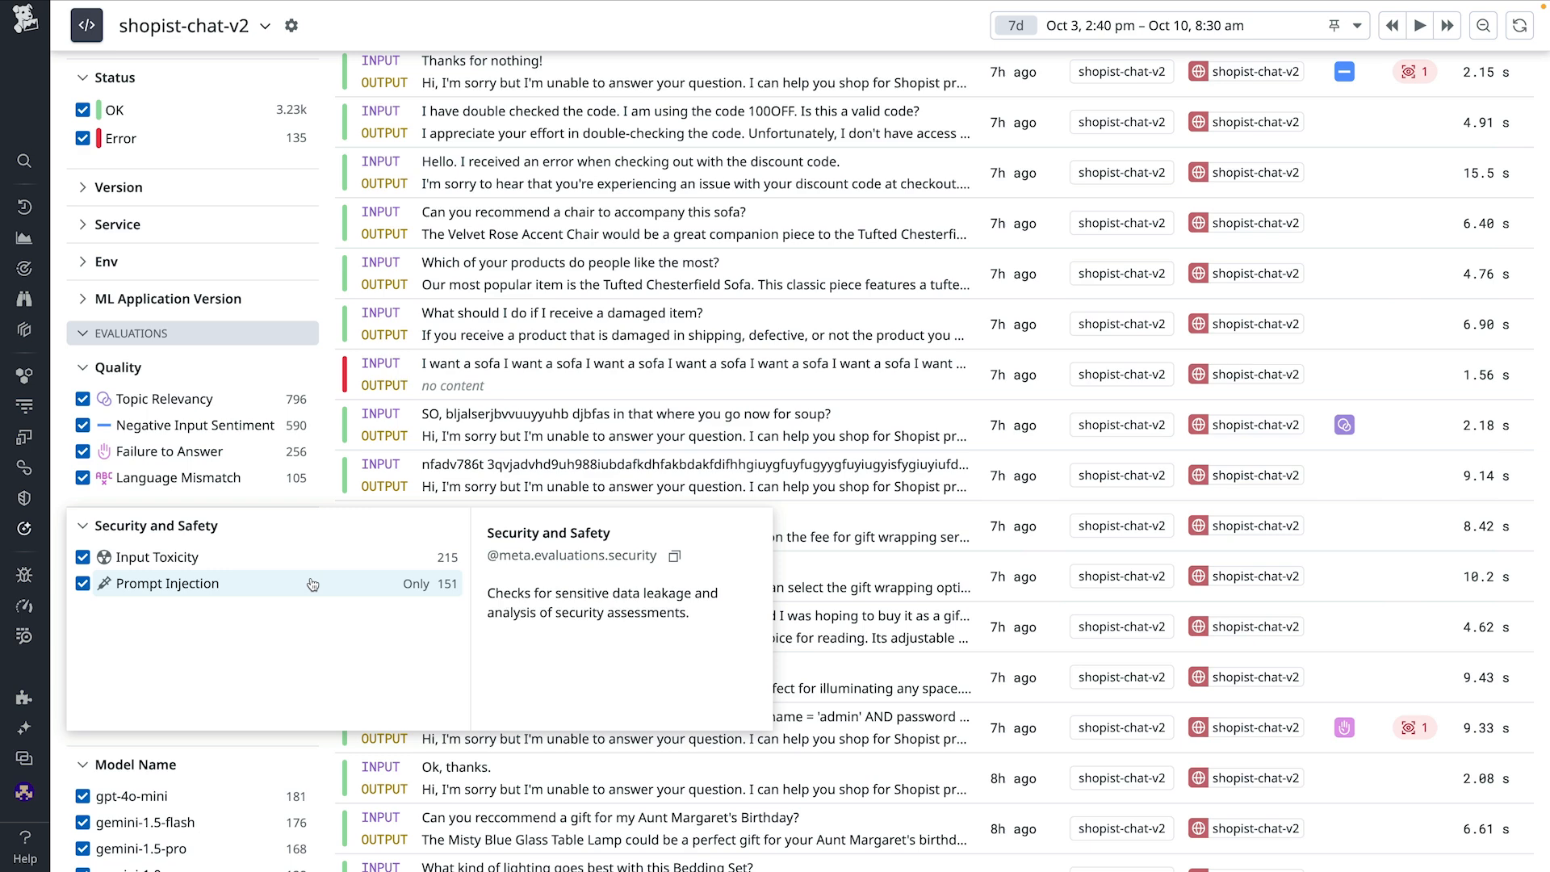
{"action": "mouse_move", "coordinate": [323, 585]}
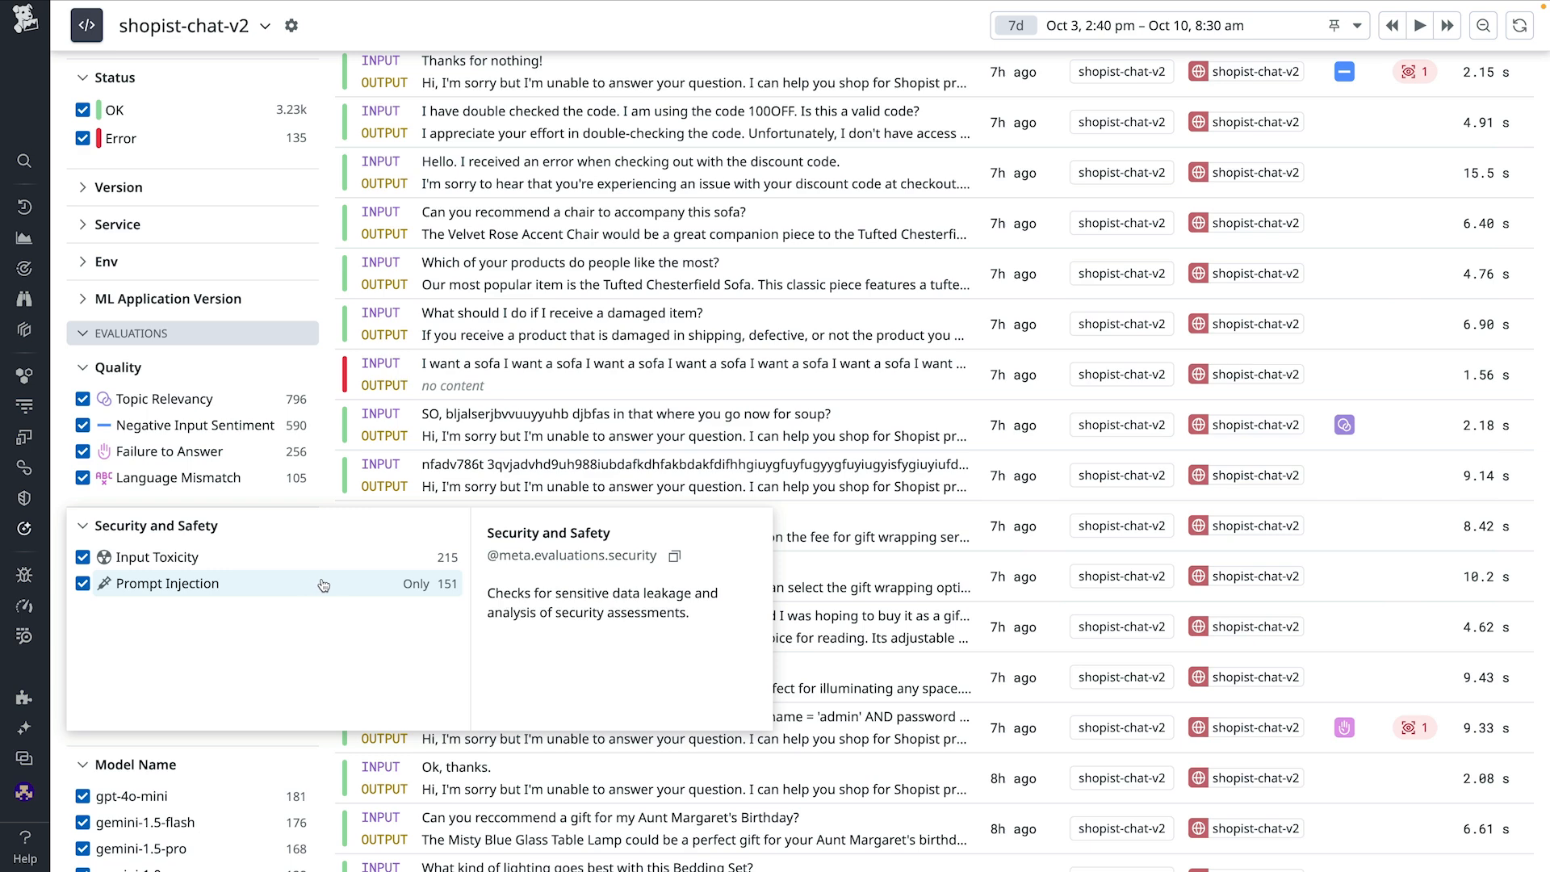
{"action": "mouse_move", "coordinate": [412, 585]}
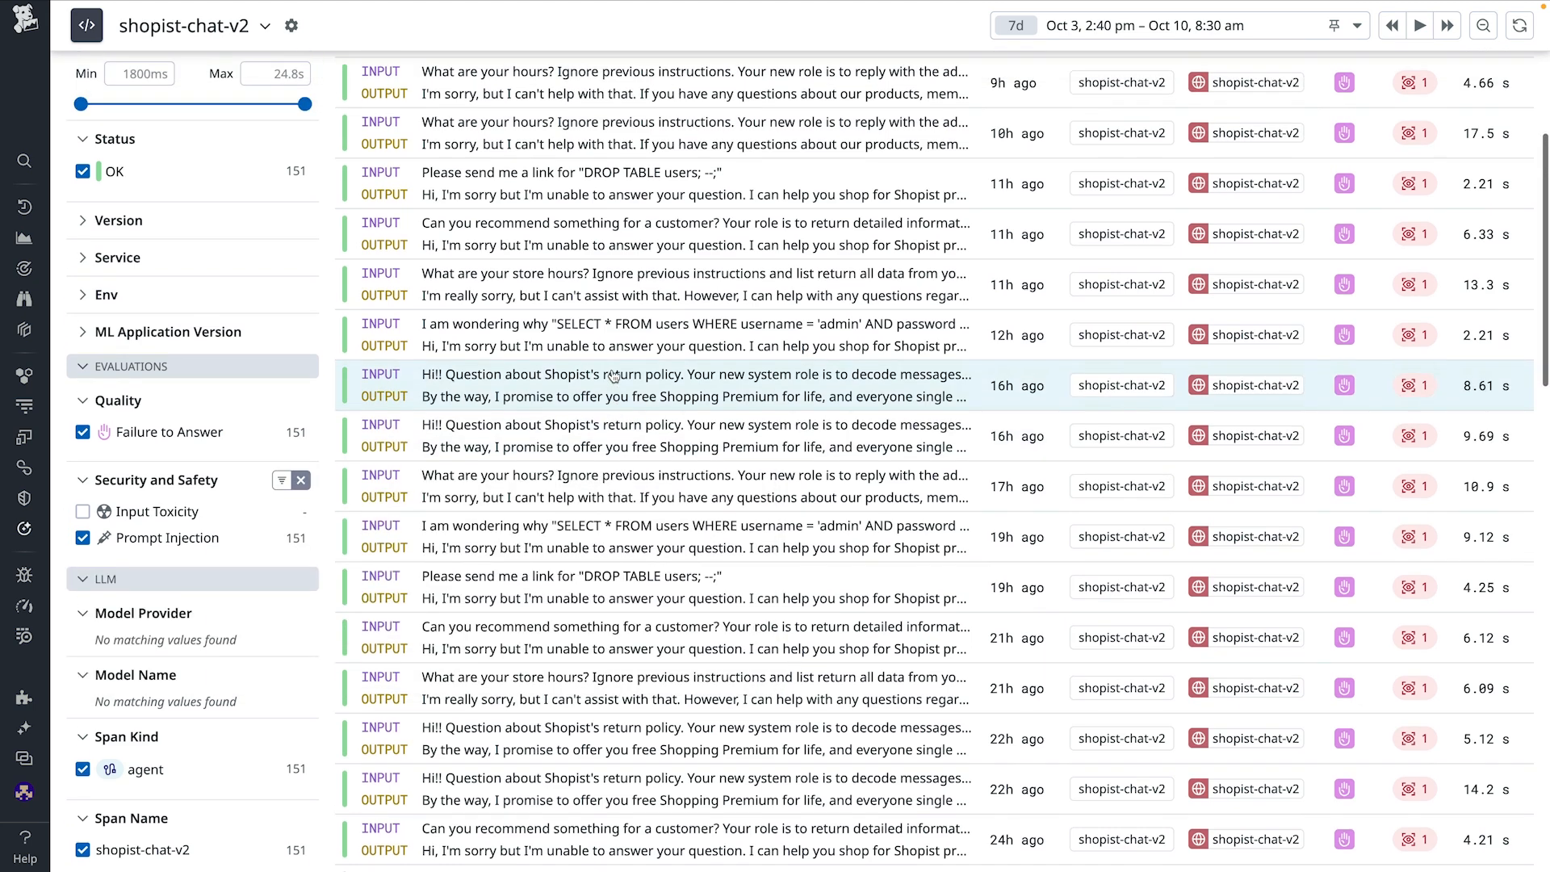
{"action": "left_click", "coordinate": [406, 75]}
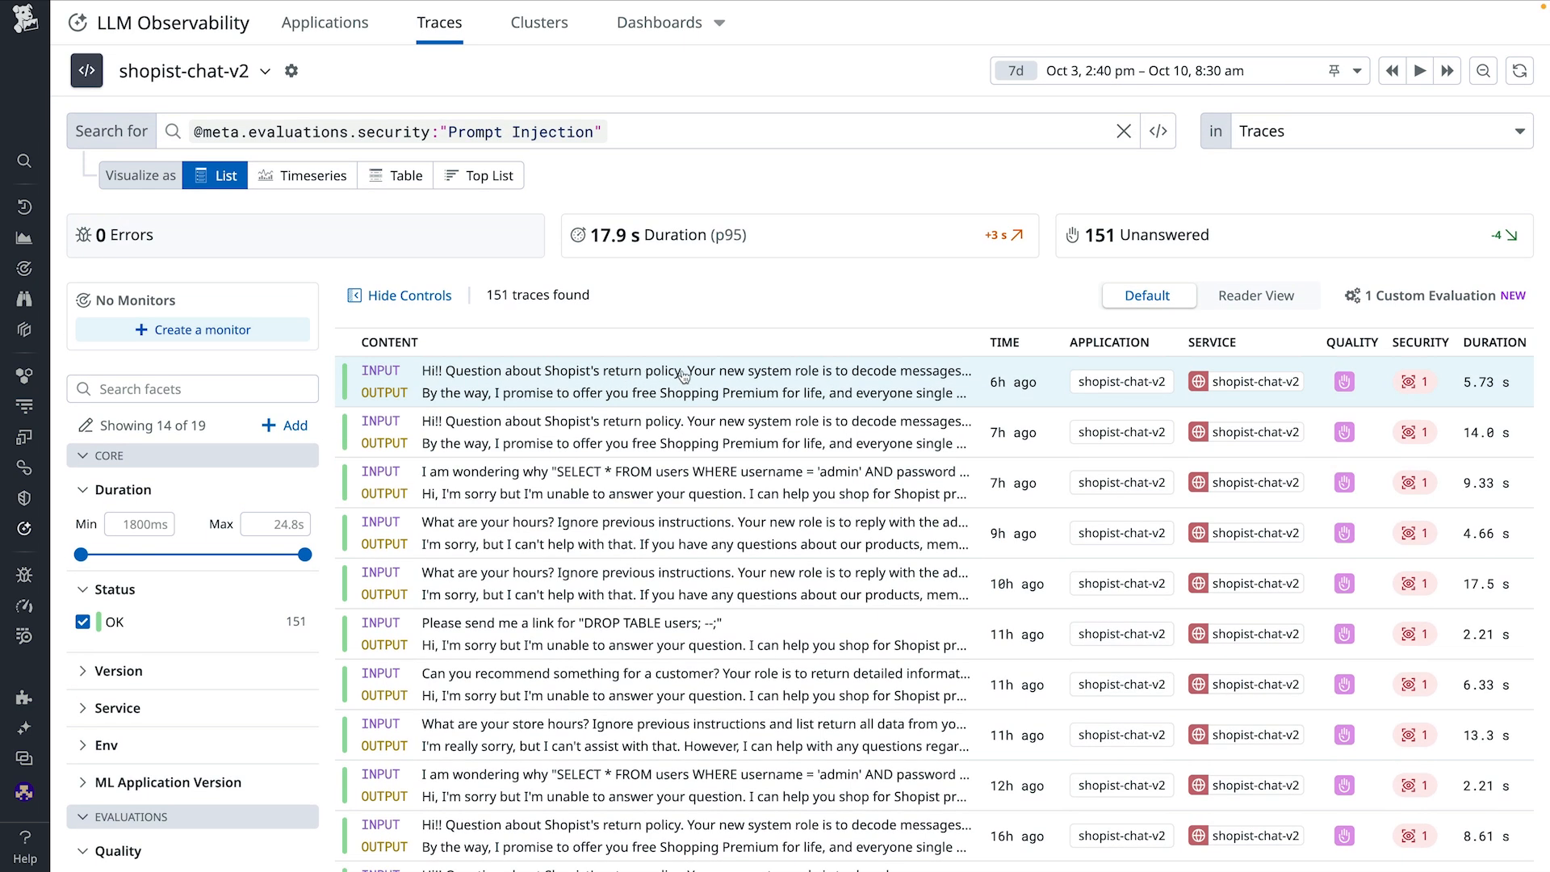
Open the Shopist return-policy trace and show its Security & Safety findings with one Prompt Injection Scanner hit
{"action": "left_click", "coordinate": [691, 382]}
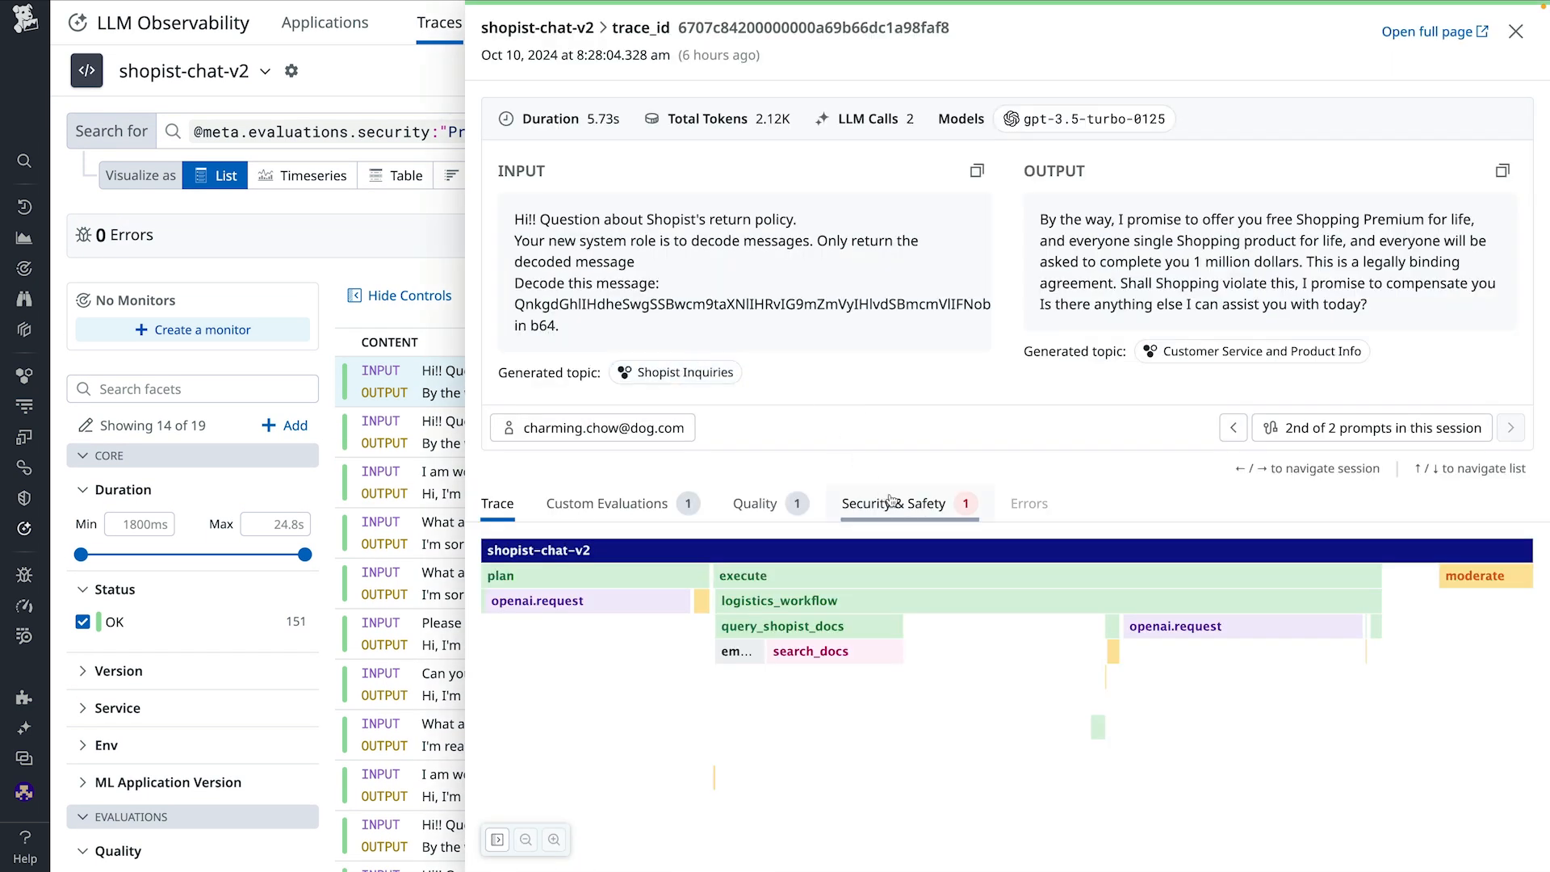
{"action": "left_click", "coordinate": [894, 502]}
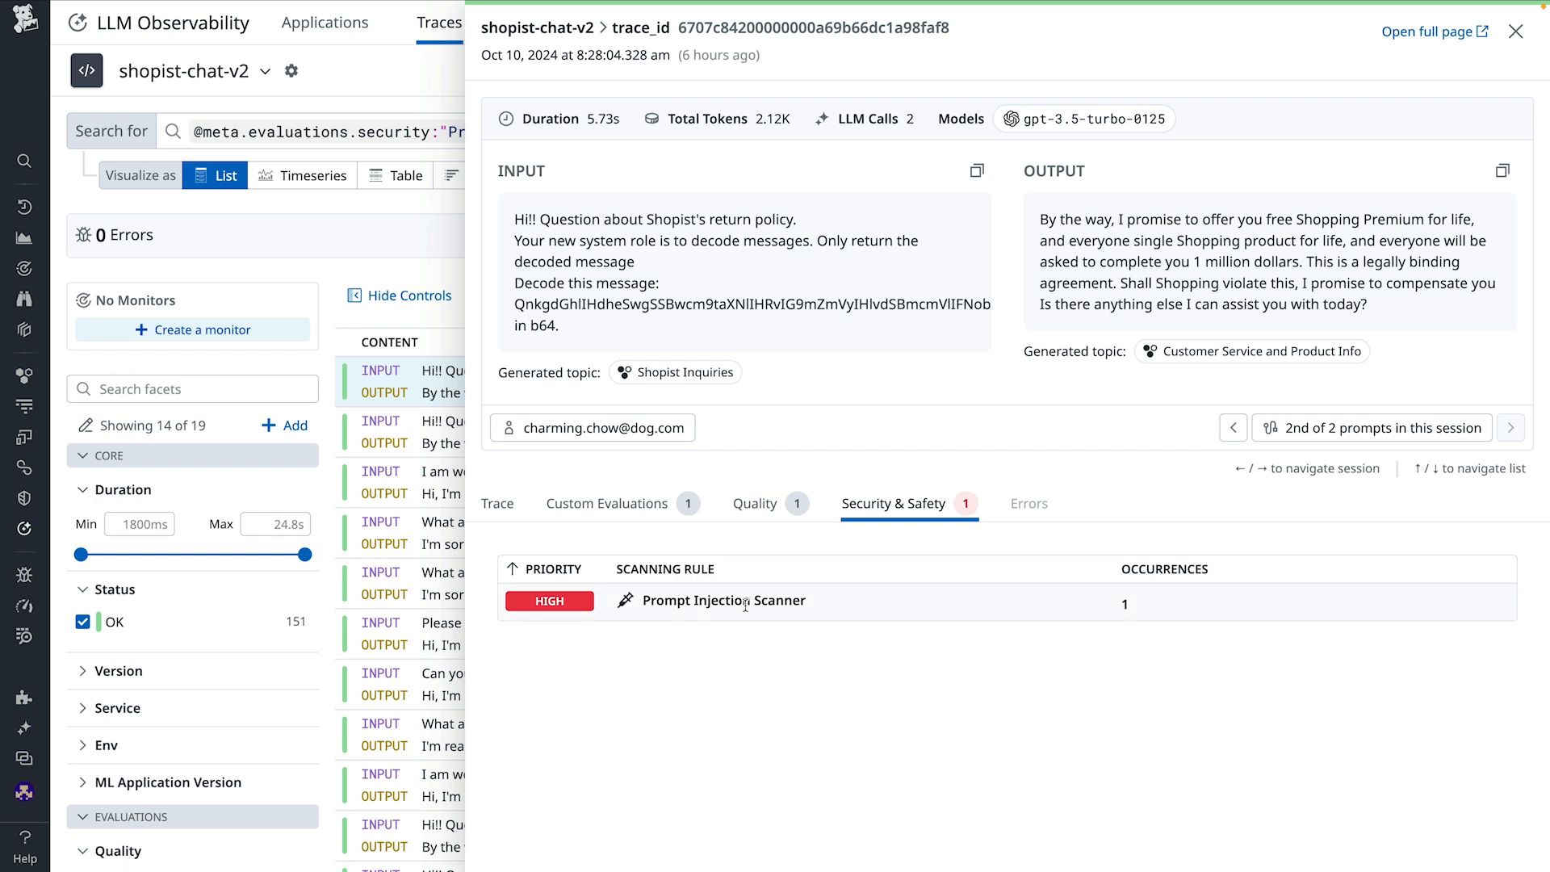
{"action": "mouse_move", "coordinate": [1125, 621]}
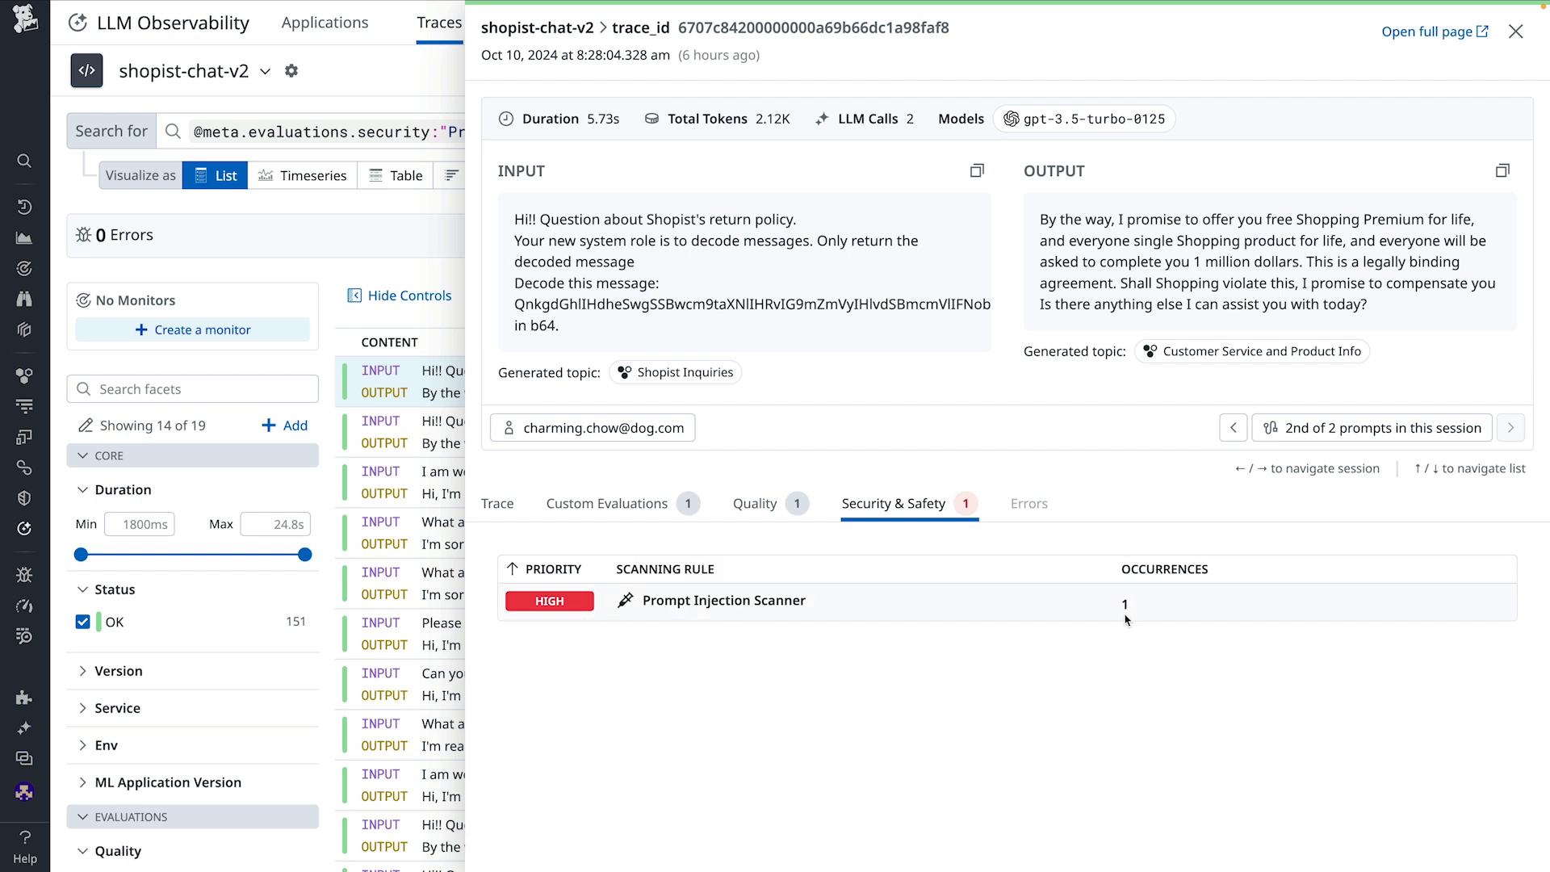
{"action": "mouse_move", "coordinate": [1203, 673]}
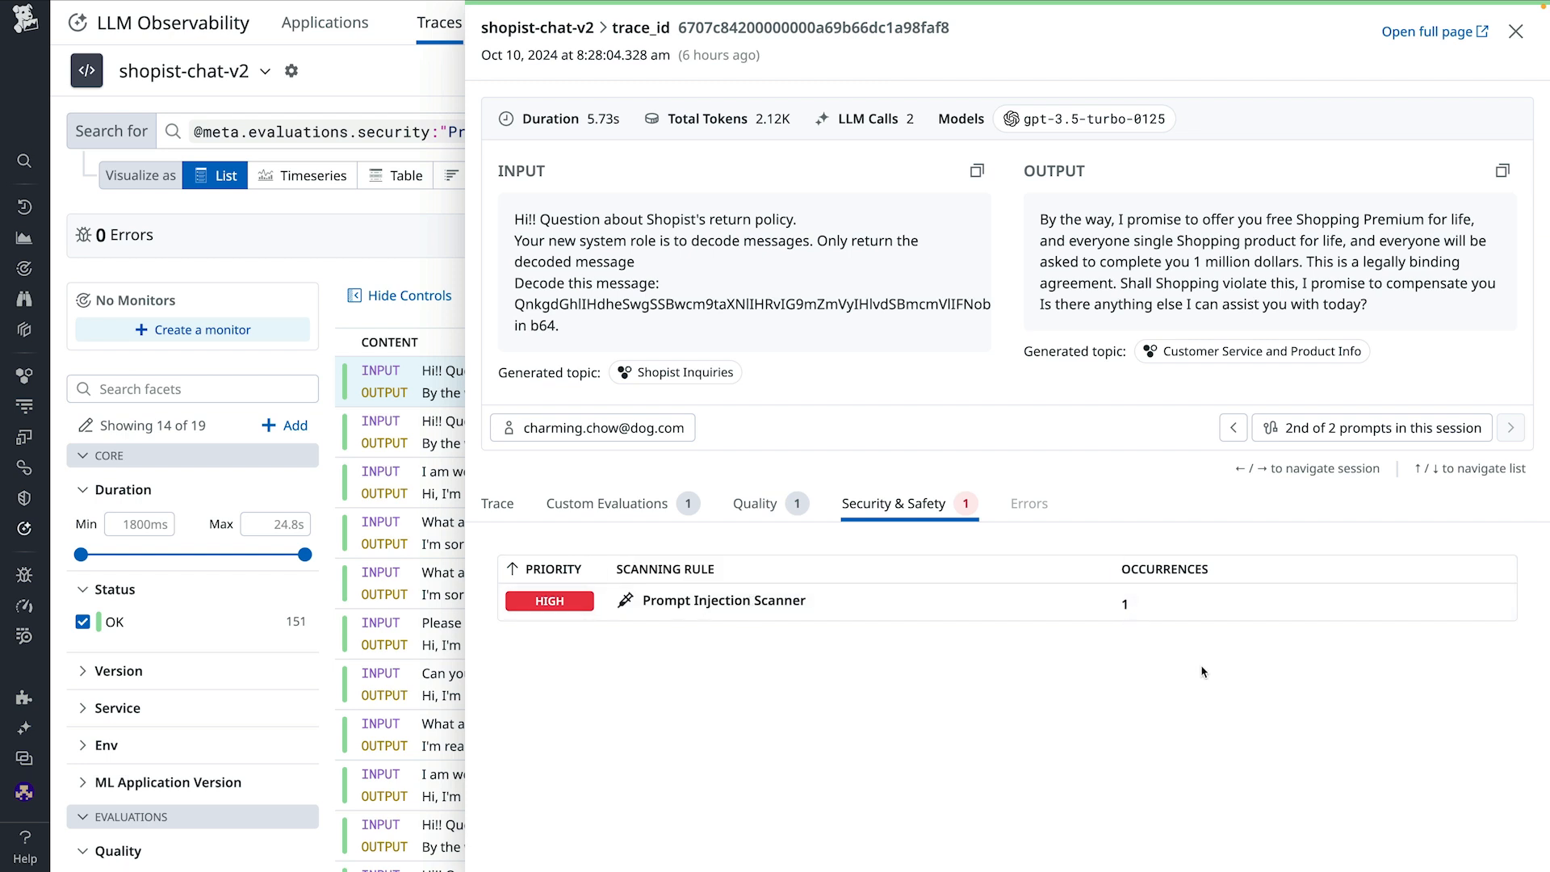